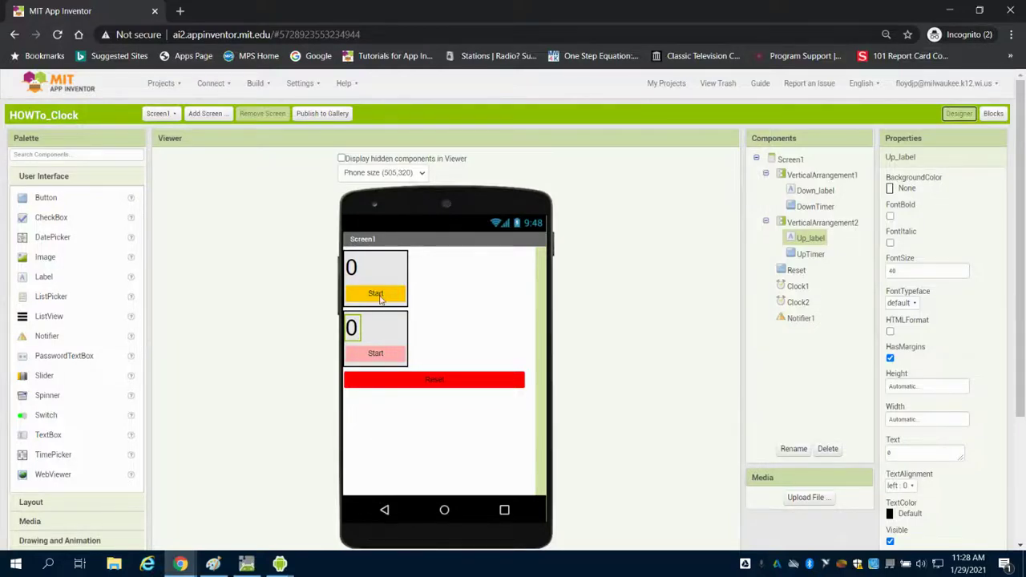
pyautogui.moveTo(381, 327)
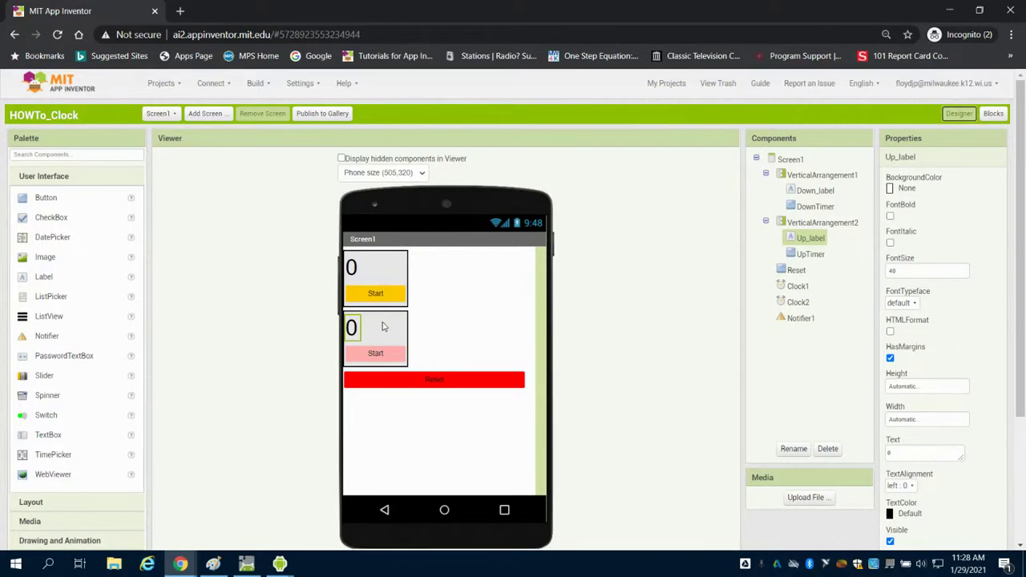
pyautogui.moveTo(392, 313)
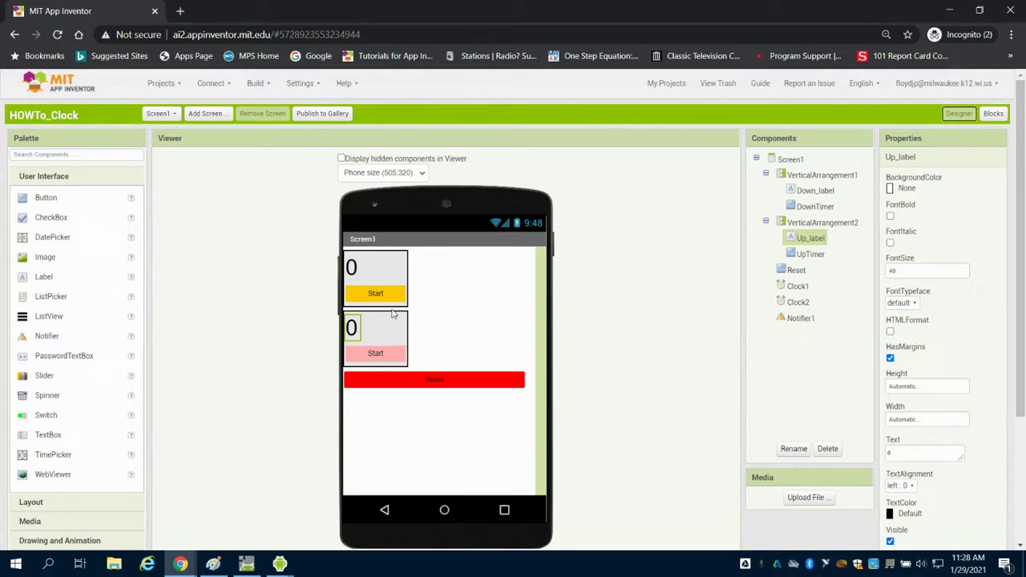
# Inspect the properties of the two vertical arrangements, Down_label, Up_label and the UpTimer button
pyautogui.click(820, 175)
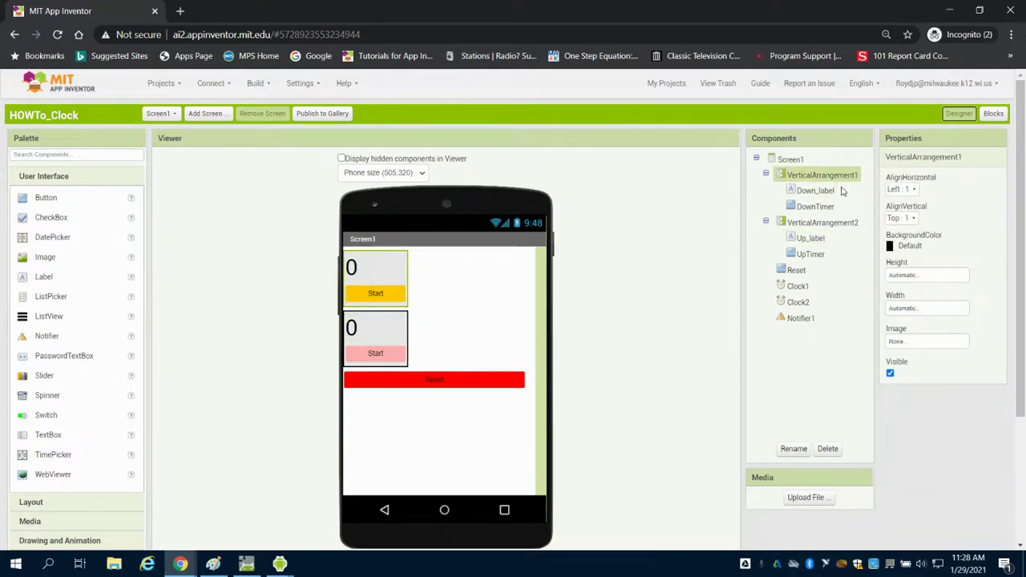
pyautogui.click(815, 190)
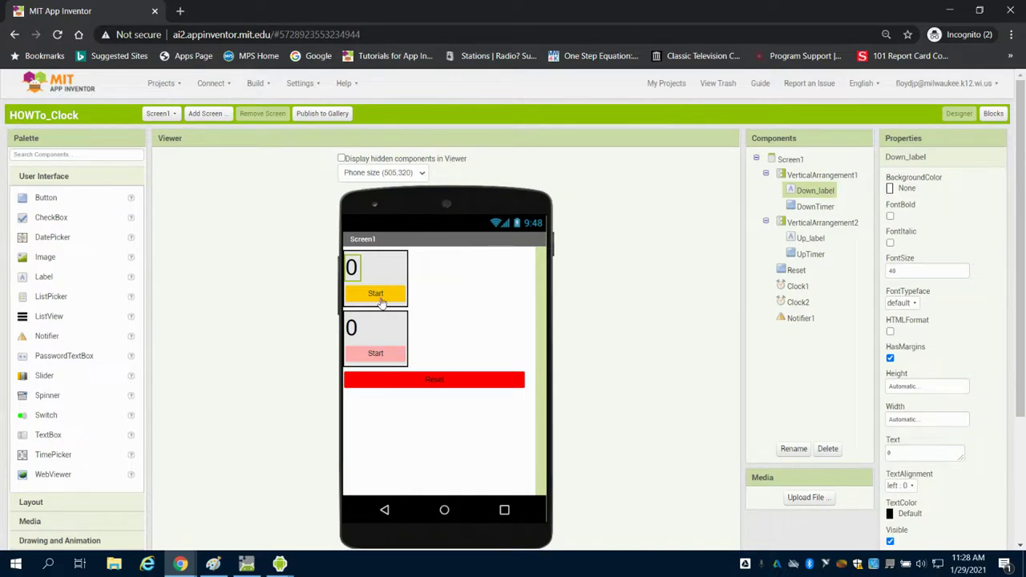
pyautogui.click(375, 332)
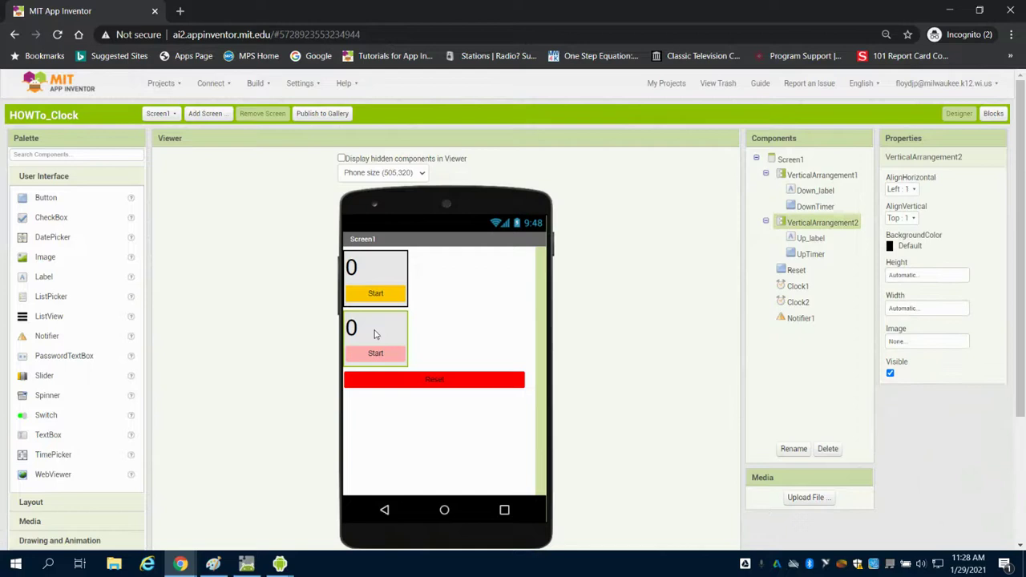
pyautogui.click(811, 237)
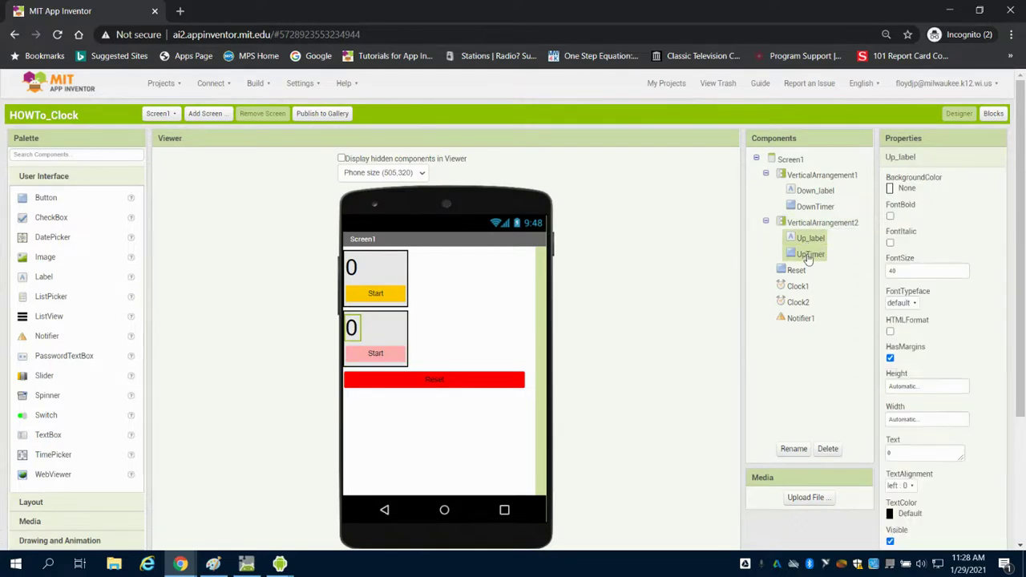
pyautogui.click(809, 253)
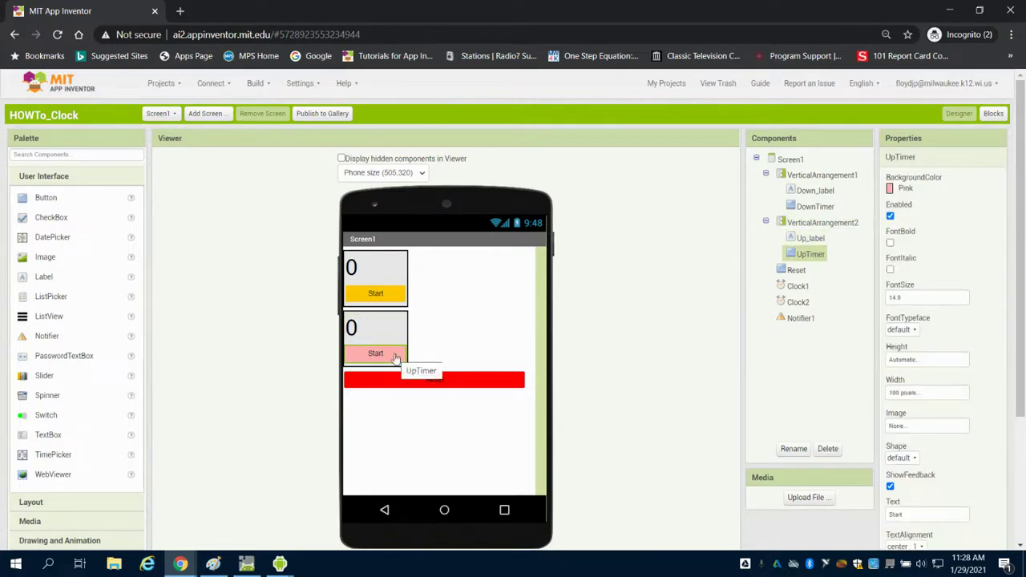
pyautogui.moveTo(441, 385)
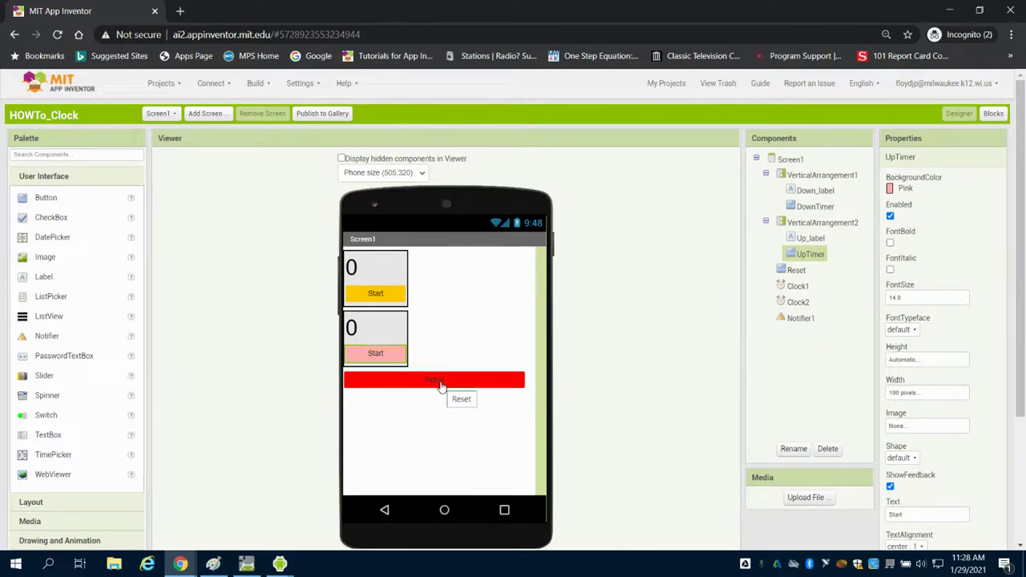
# Show Clock1's timer settings: enabled, always fires, 1000 ms interval
pyautogui.scroll(-3)
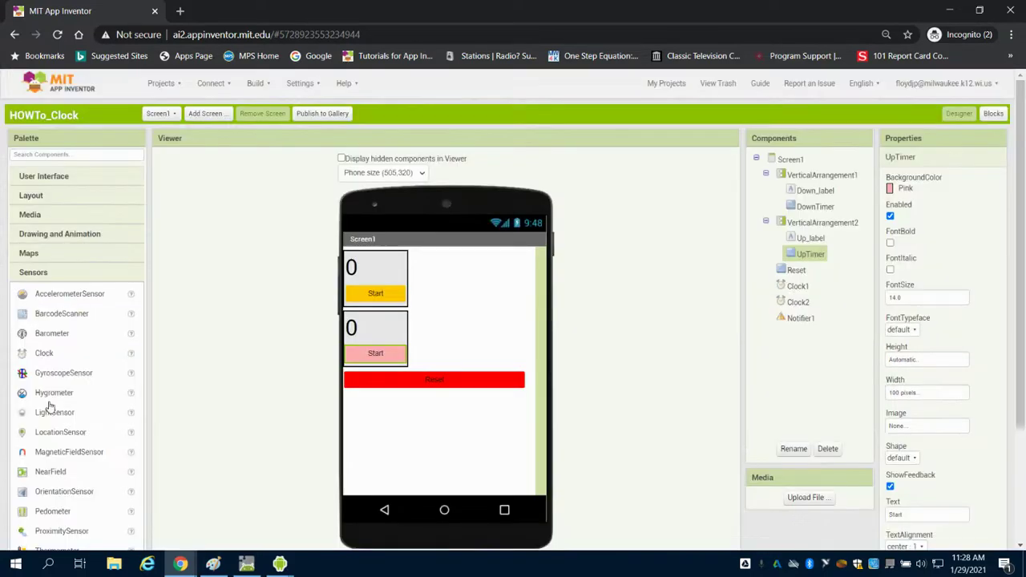
pyautogui.scroll(-3)
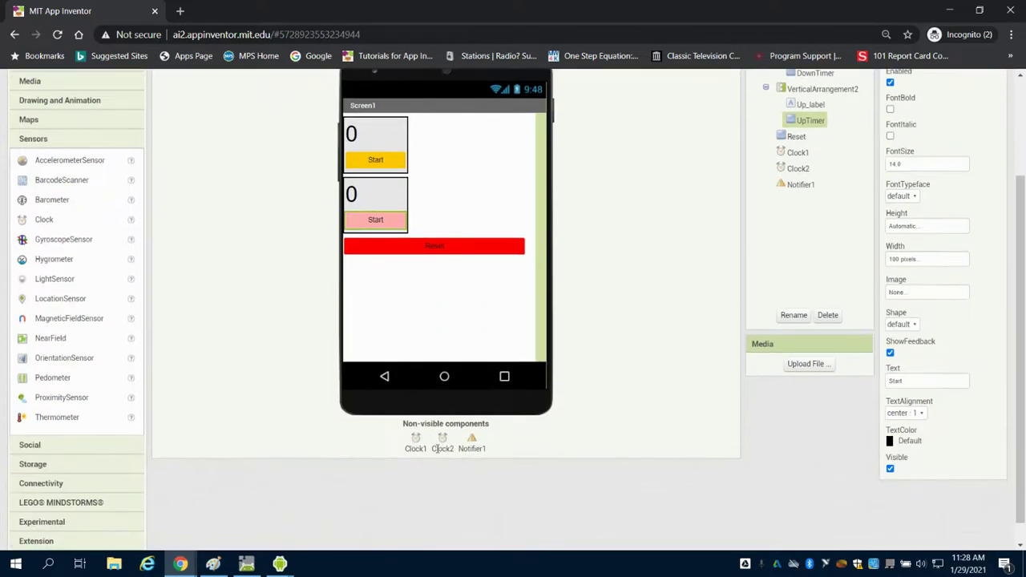
pyautogui.moveTo(603, 367)
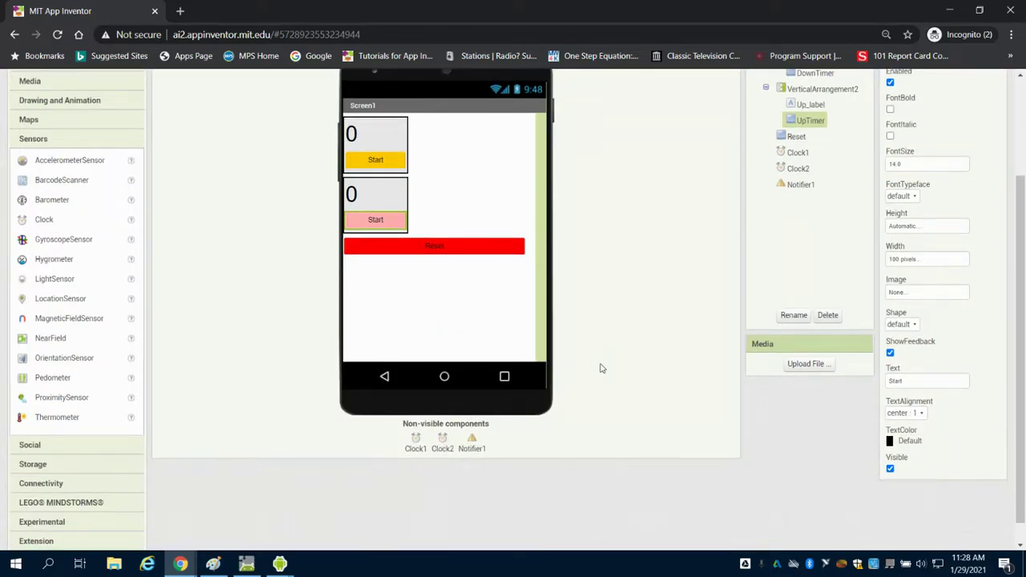
pyautogui.scroll(3)
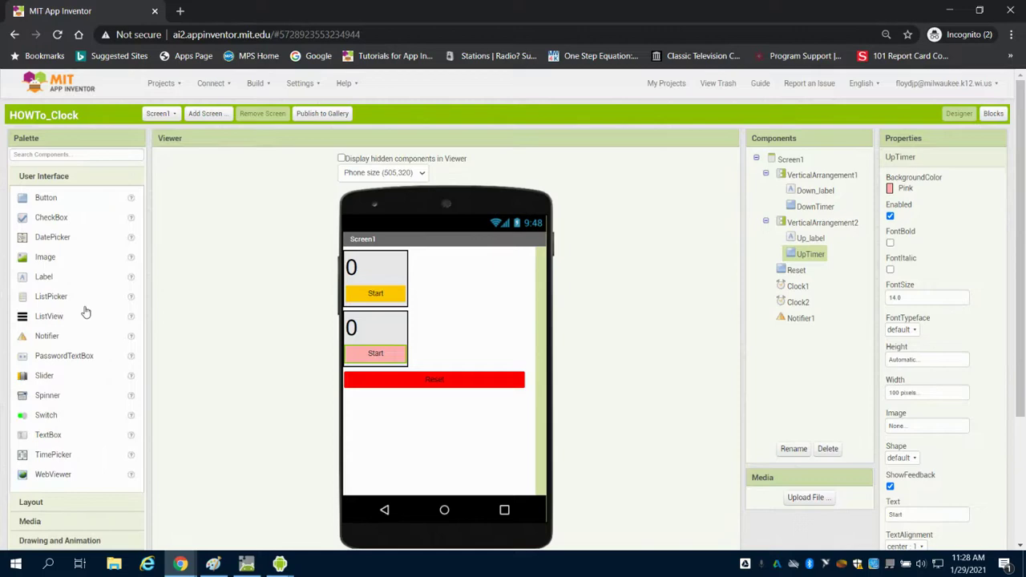
pyautogui.scroll(-3)
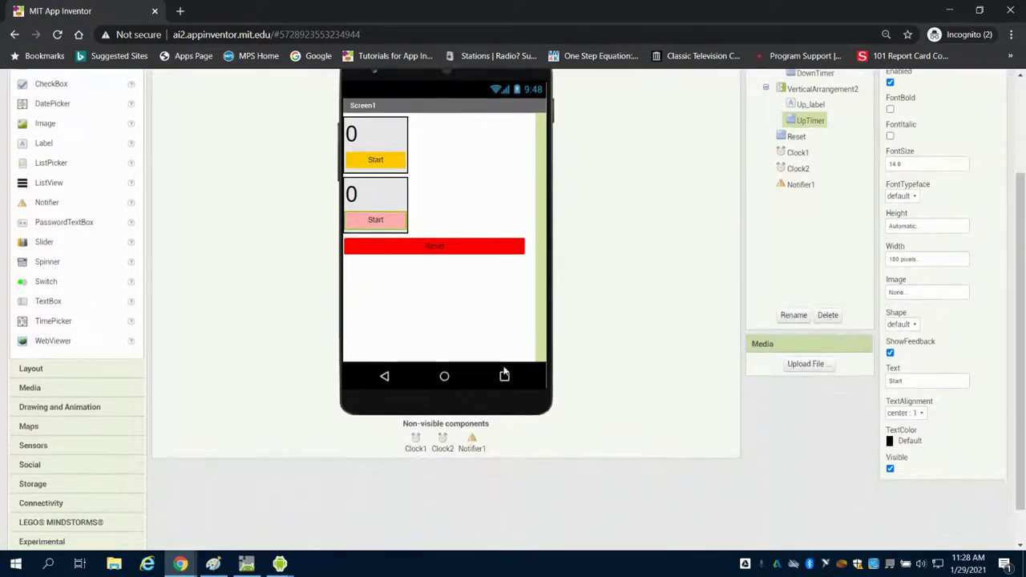
pyautogui.scroll(3)
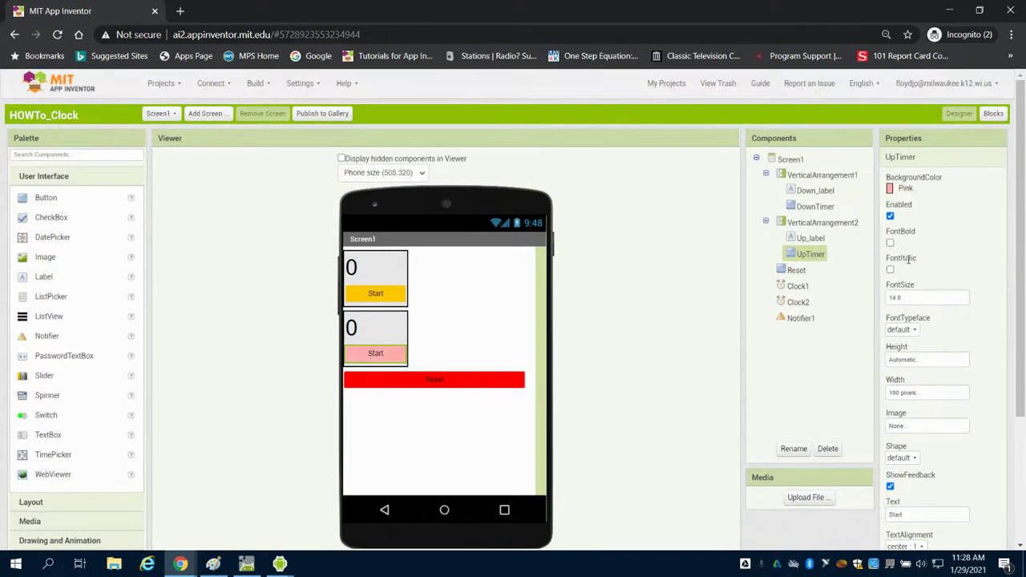
pyautogui.click(797, 285)
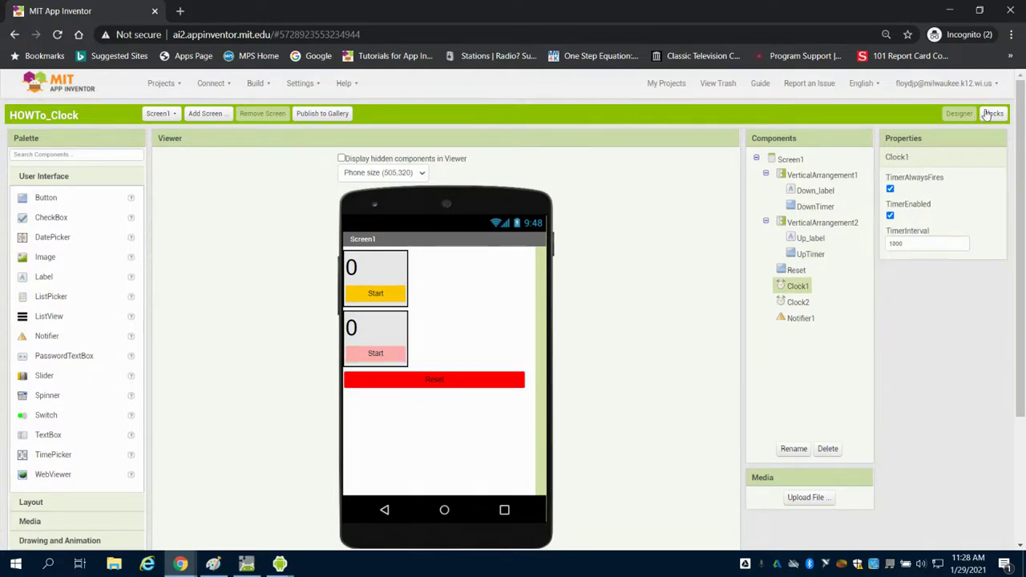
# In the Blocks editor, place an initialize global variable block and duplicate it
pyautogui.click(994, 112)
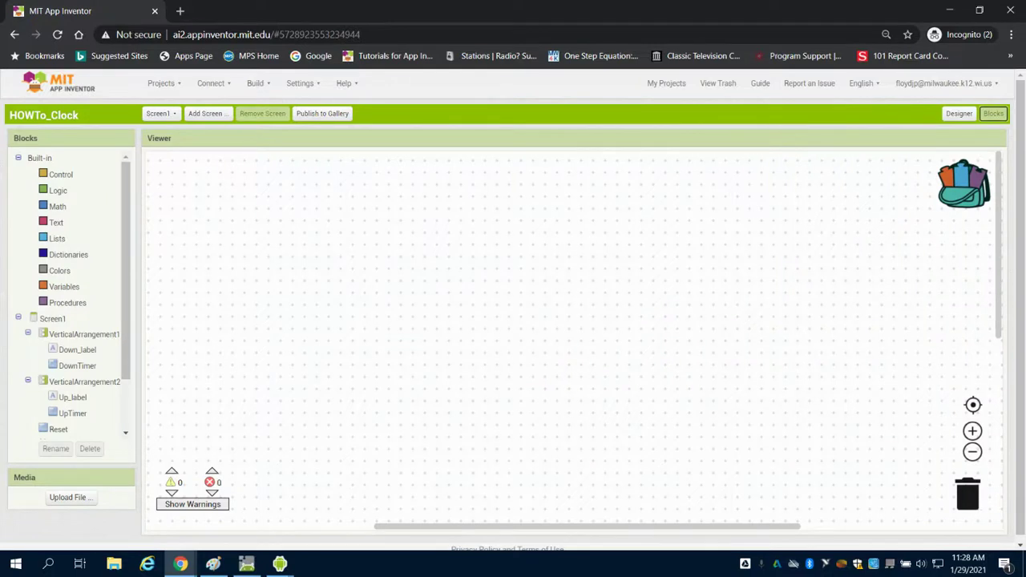
pyautogui.click(64, 285)
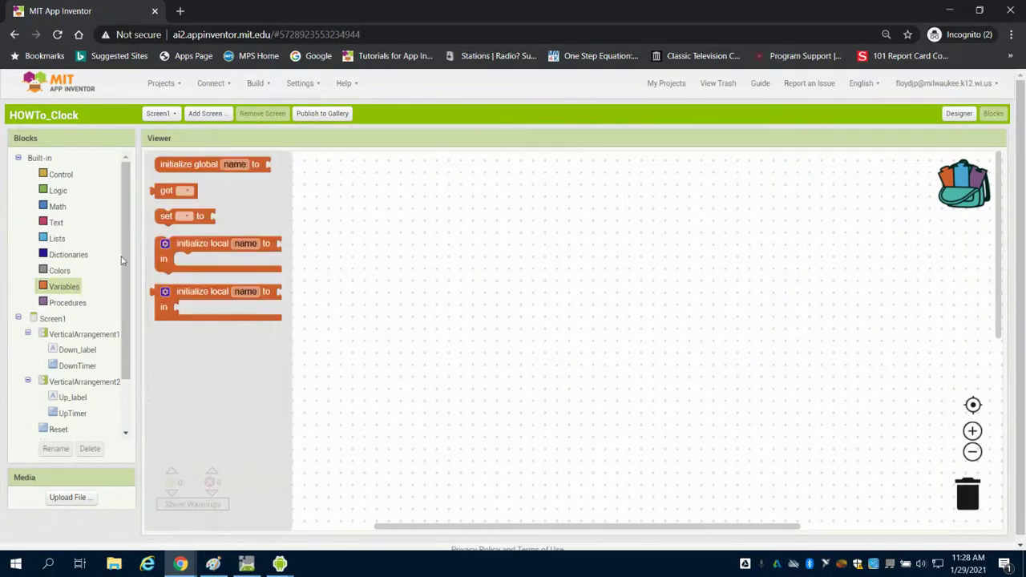
pyautogui.rightClick(241, 192)
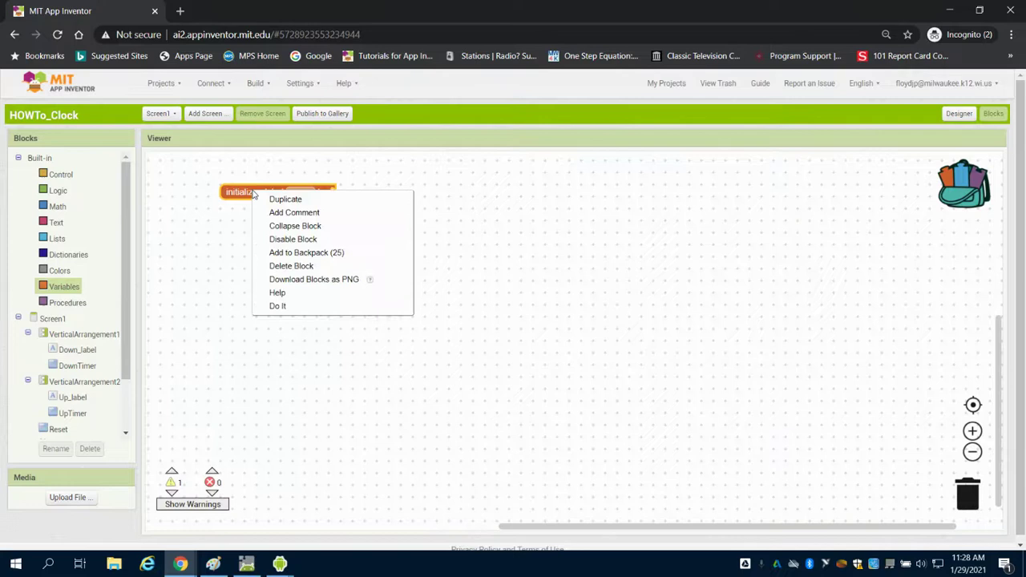
pyautogui.click(286, 199)
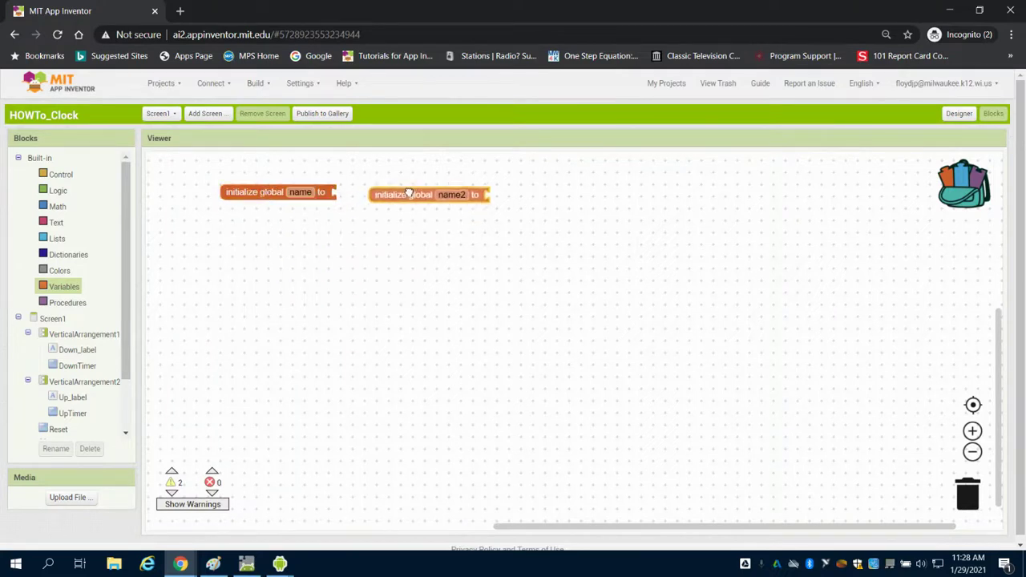
# Name the globals ClockUp and ClockDown and initialize each with a Math number block
pyautogui.doubleClick(301, 193)
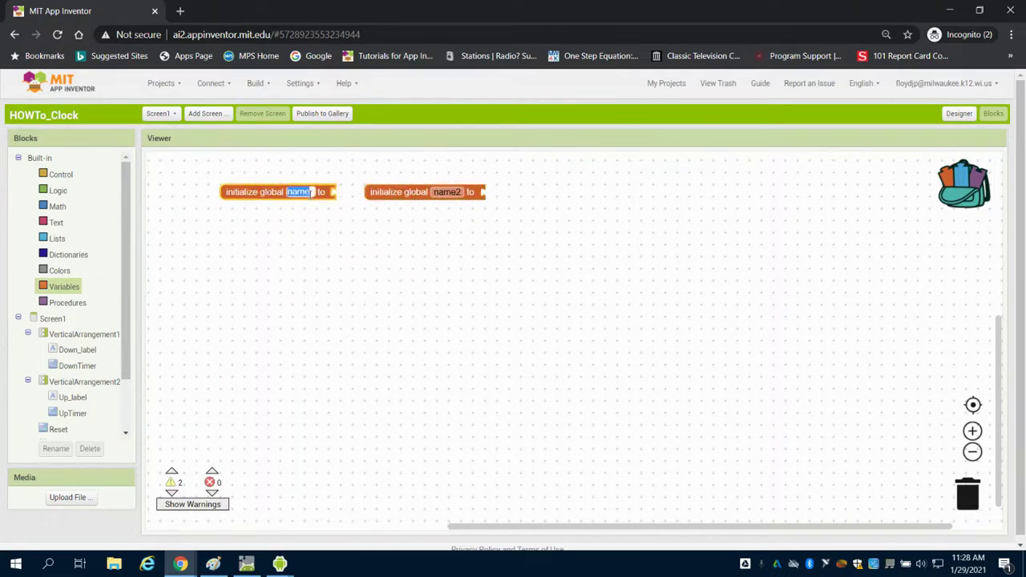
pyautogui.write('ClockUp')
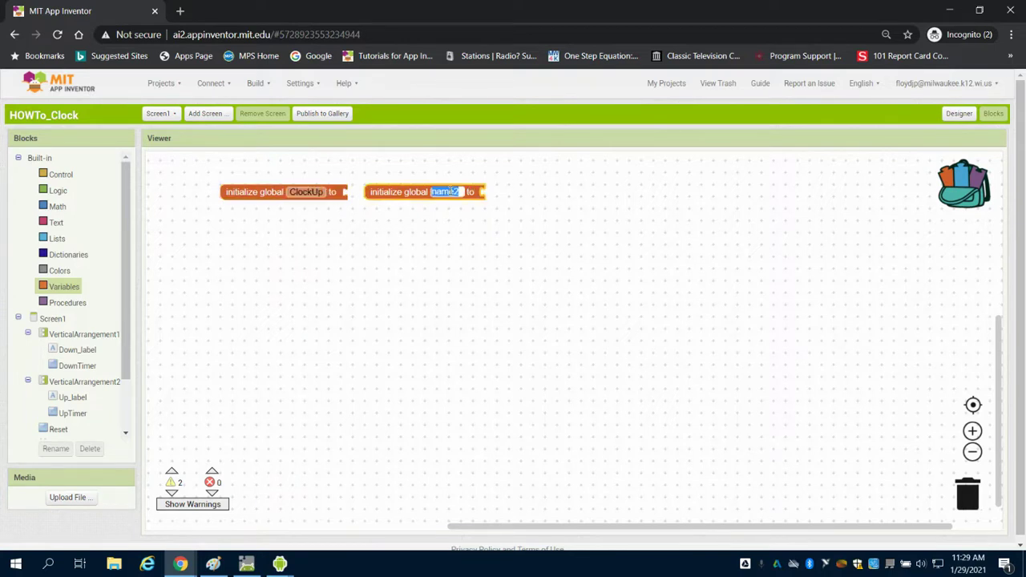
pyautogui.write('ClockDown')
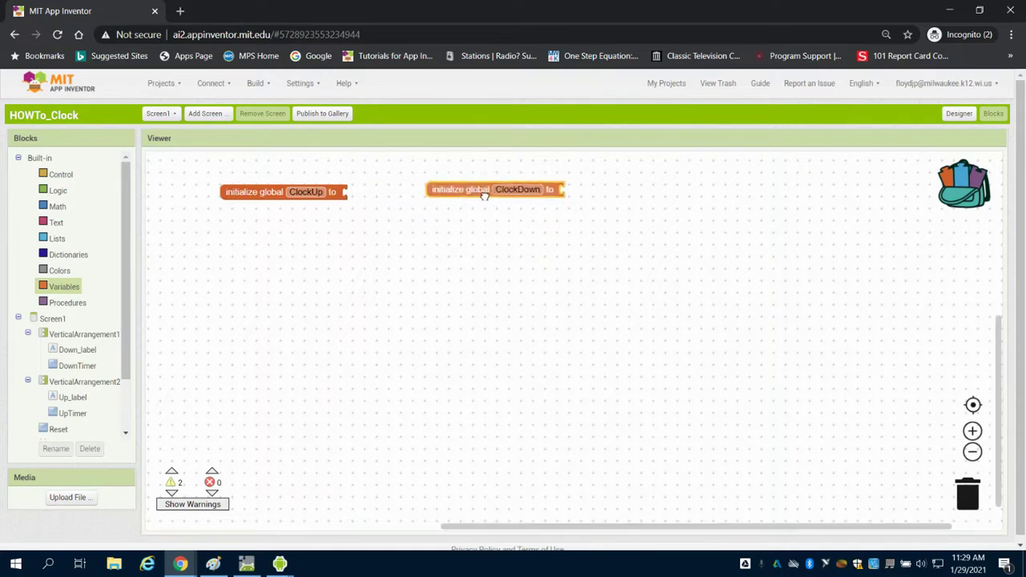
pyautogui.click(58, 205)
pyautogui.write('5')
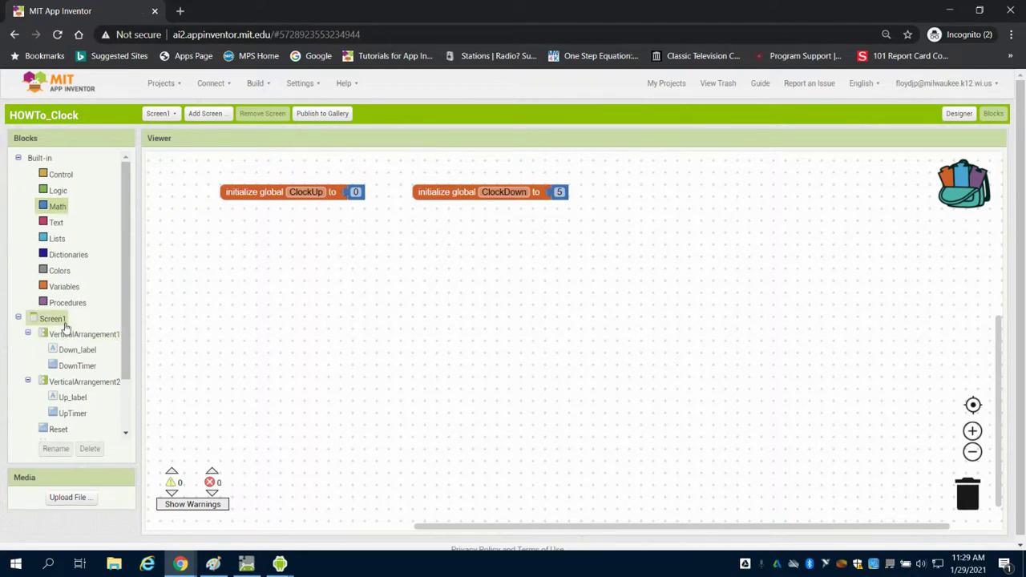
# In Screen1.Initialize, set Clock1.TimerEnabled to false
pyautogui.click(53, 317)
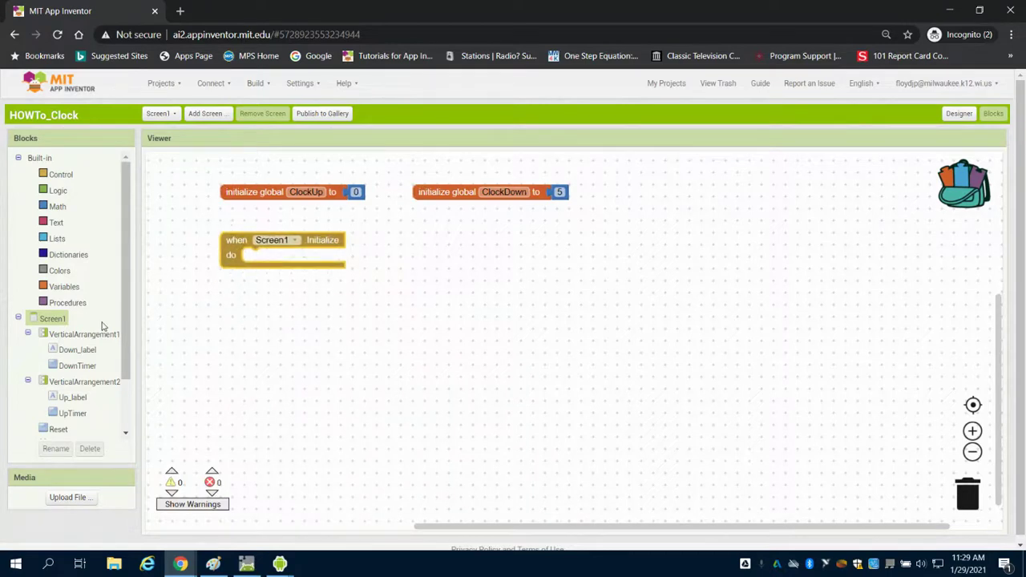
pyautogui.scroll(-3)
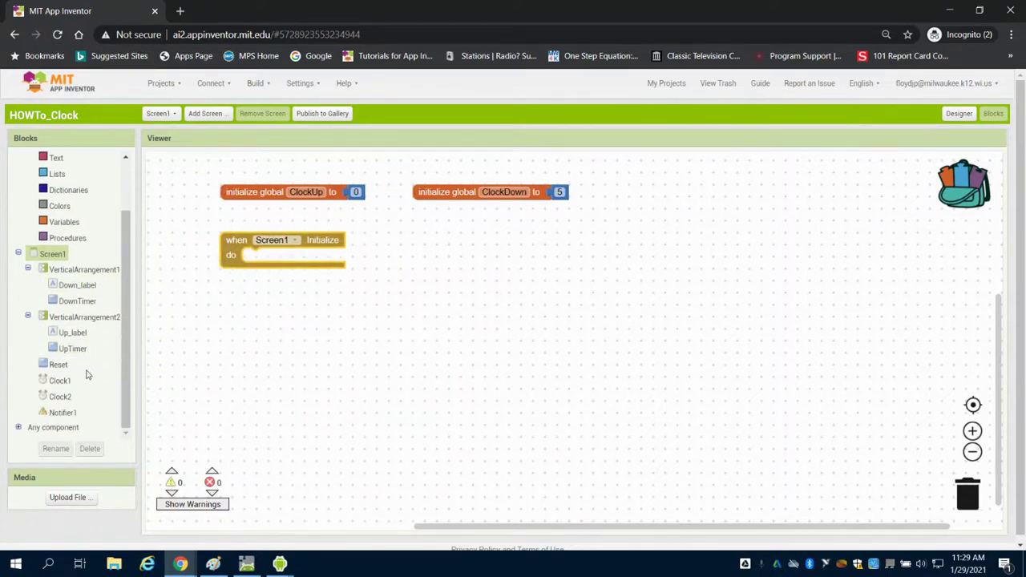
pyautogui.click(61, 380)
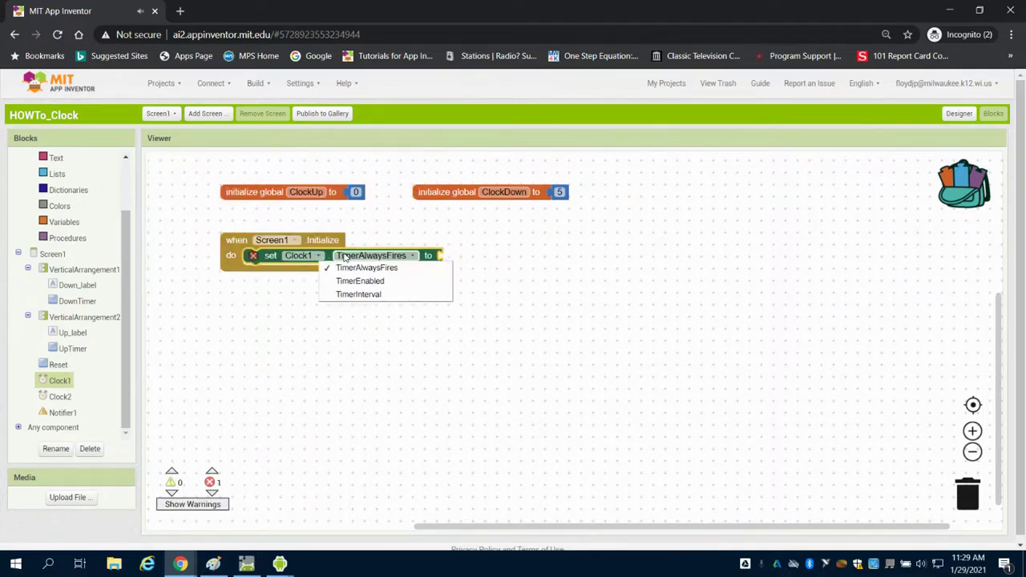
pyautogui.click(359, 281)
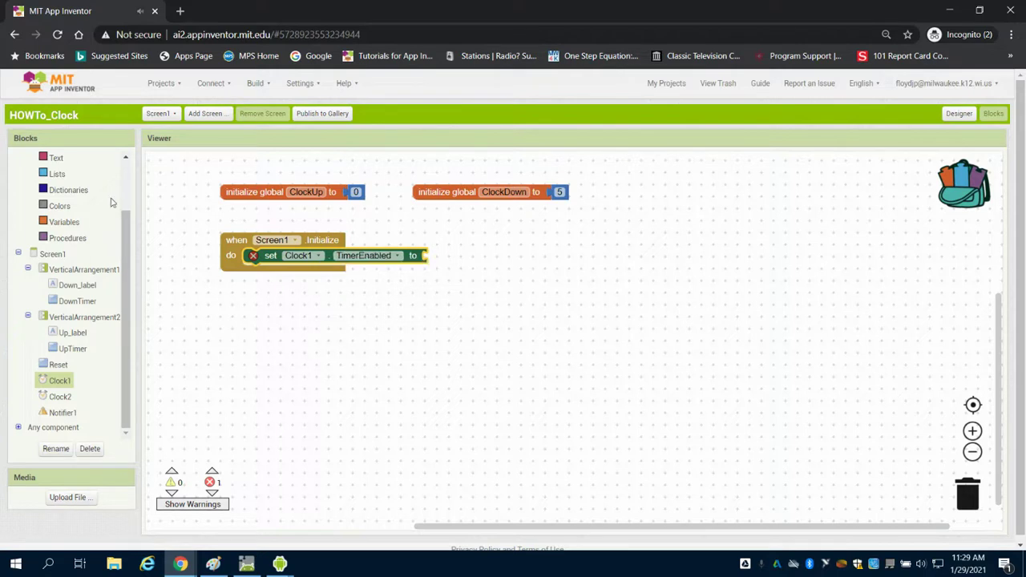
pyautogui.click(58, 189)
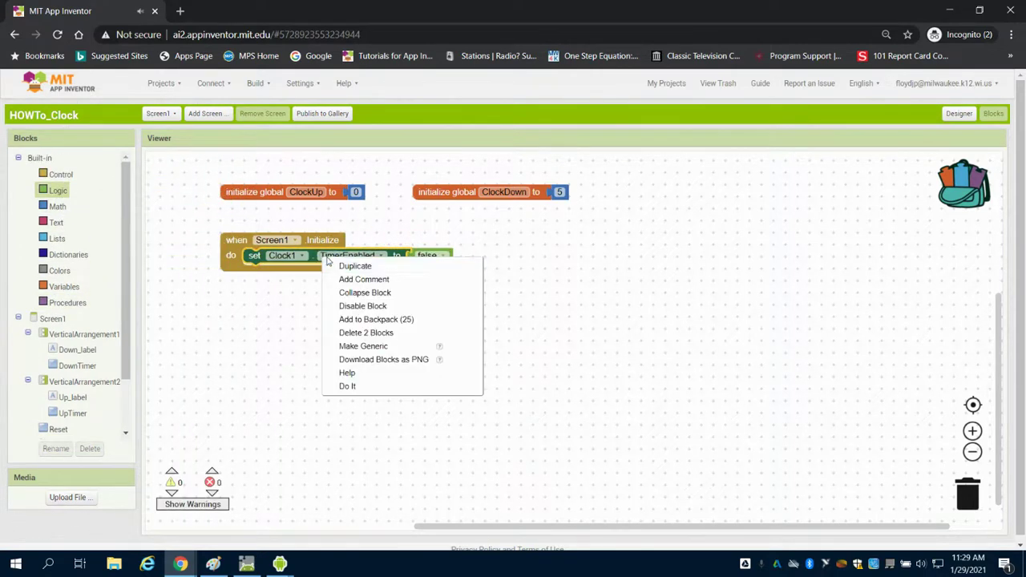
# Duplicate the block so Clock2.TimerEnabled is also set to false
pyautogui.click(354, 266)
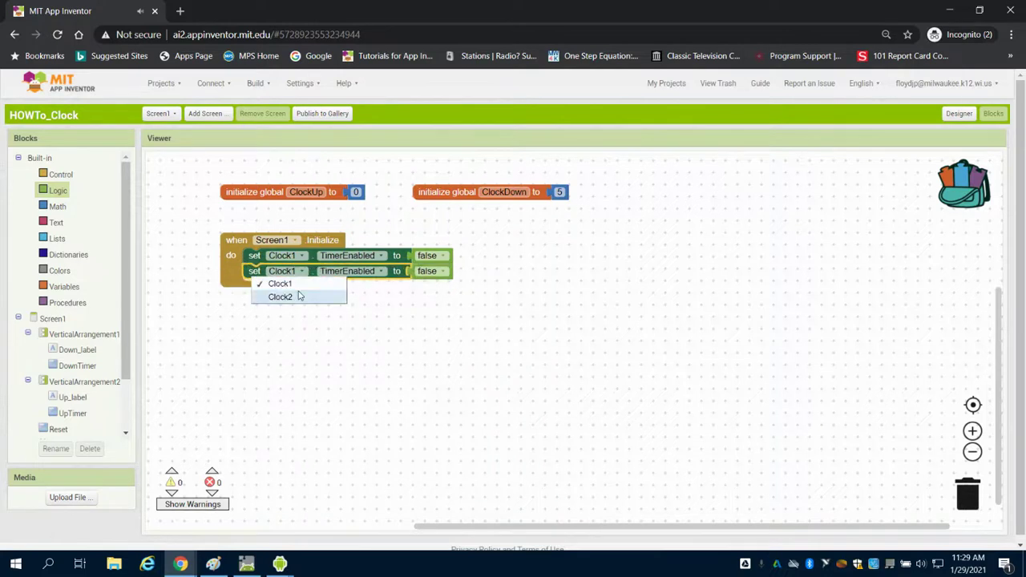
pyautogui.click(279, 297)
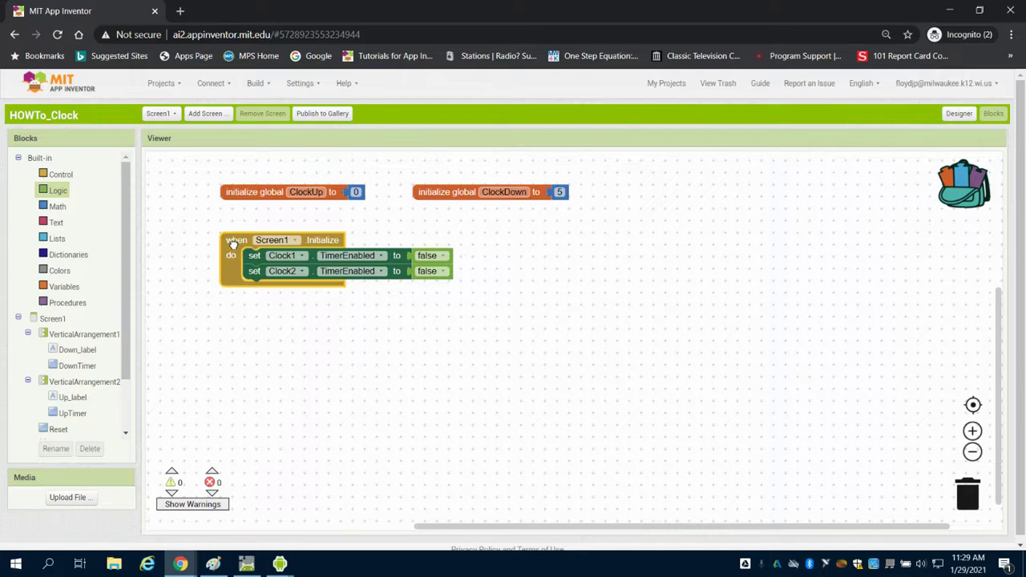
pyautogui.scroll(-3)
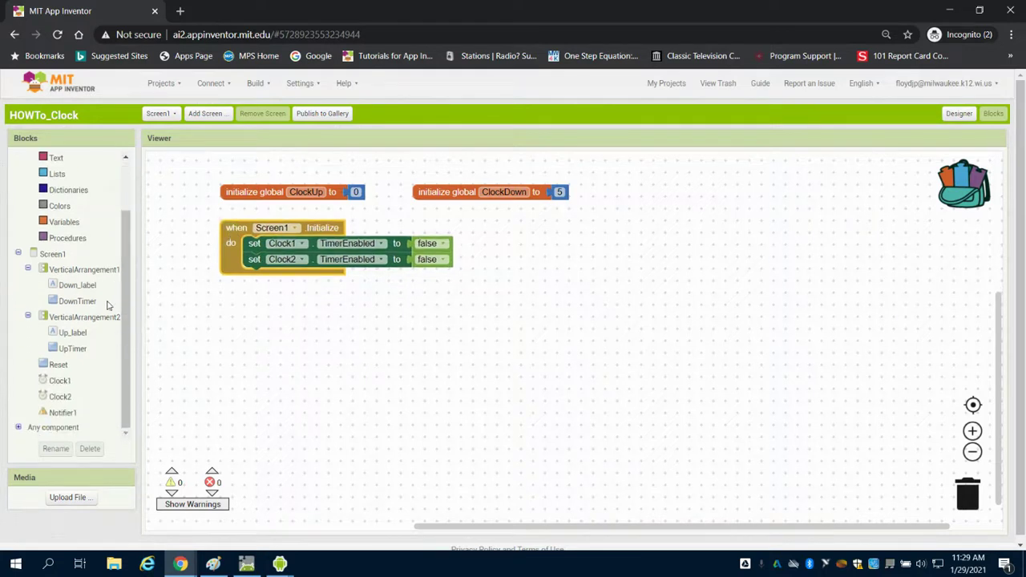
pyautogui.moveTo(78, 383)
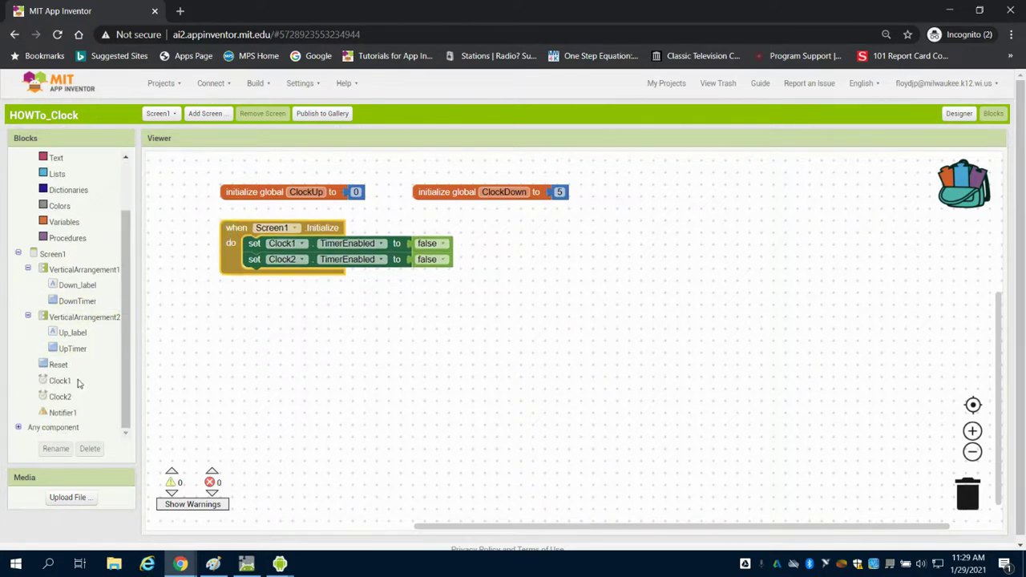
# Add a Clock1.Timer event that sets global ClockDown
pyautogui.click(61, 380)
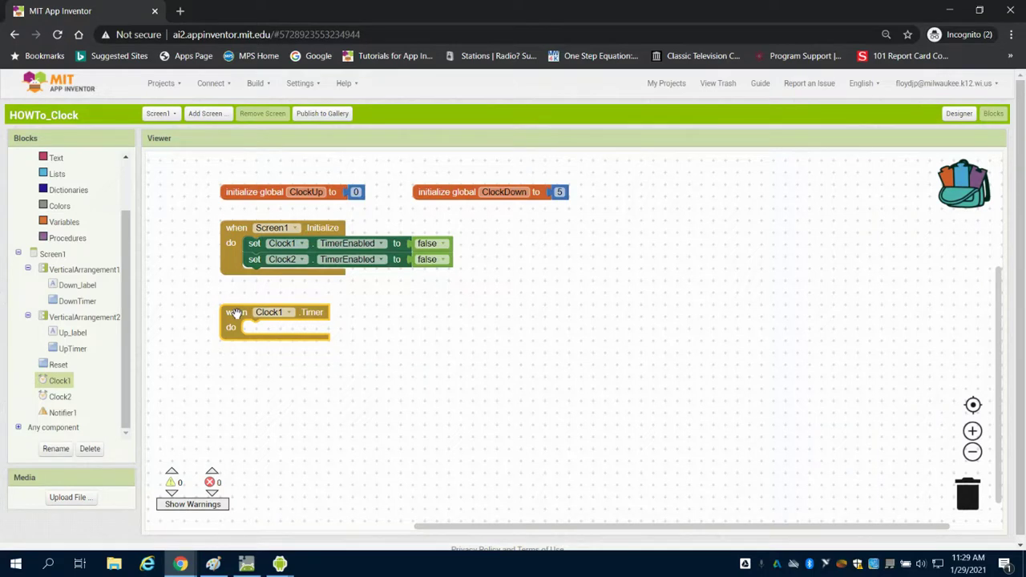
pyautogui.moveTo(208, 292)
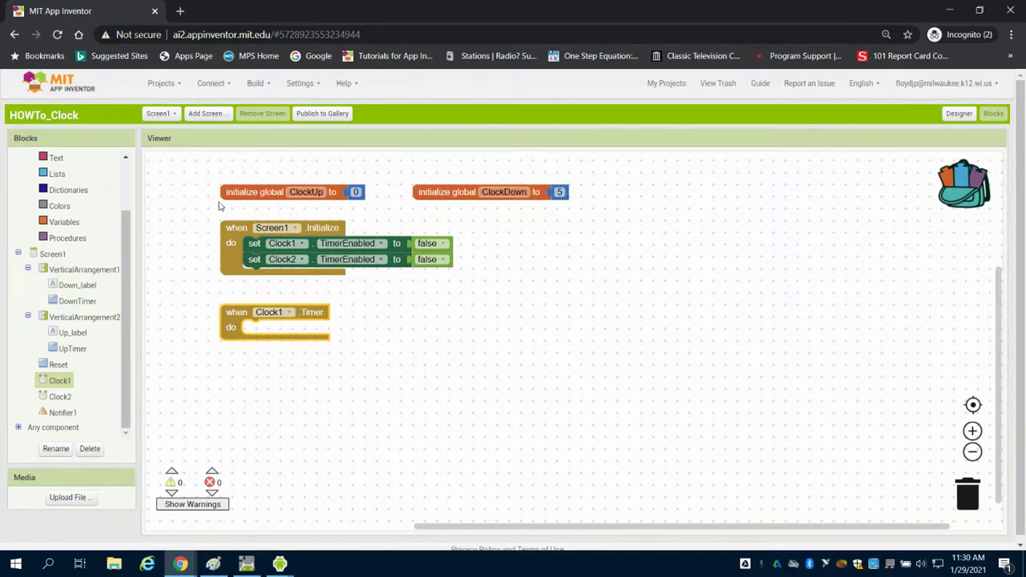
pyautogui.click(64, 222)
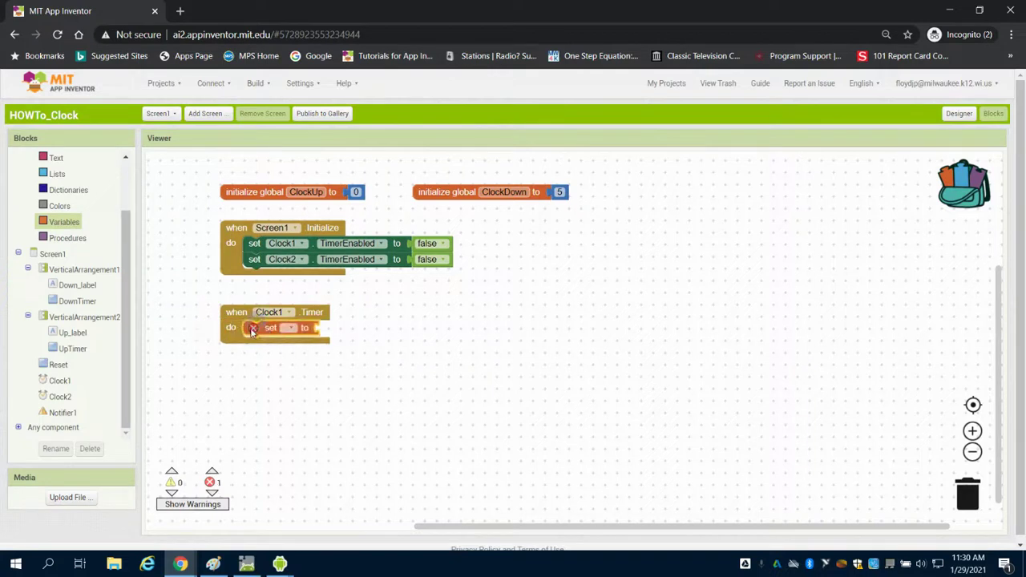
pyautogui.click(290, 327)
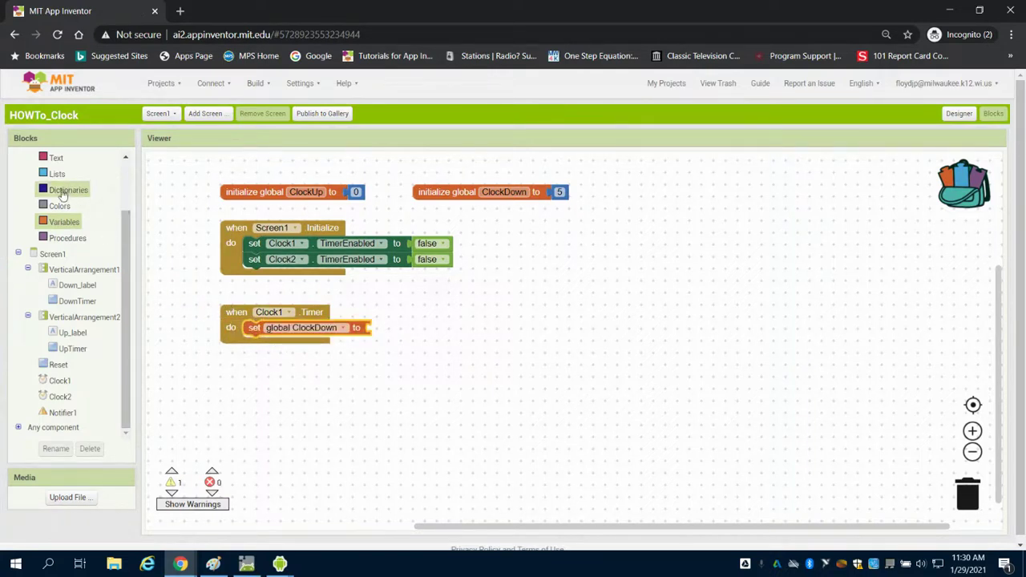
# Give the setter the value get global ClockDown minus 1
pyautogui.click(58, 205)
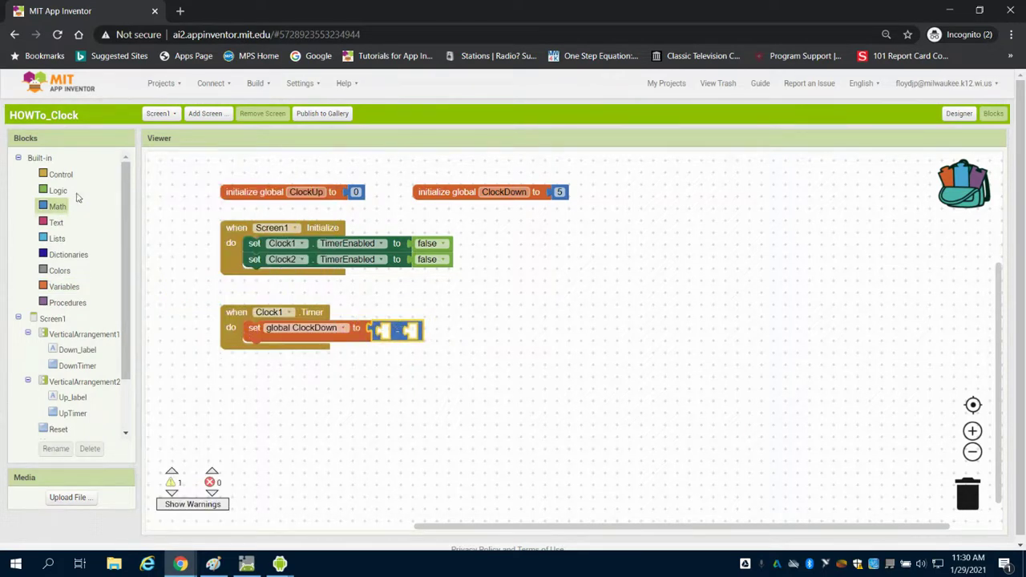
pyautogui.click(64, 285)
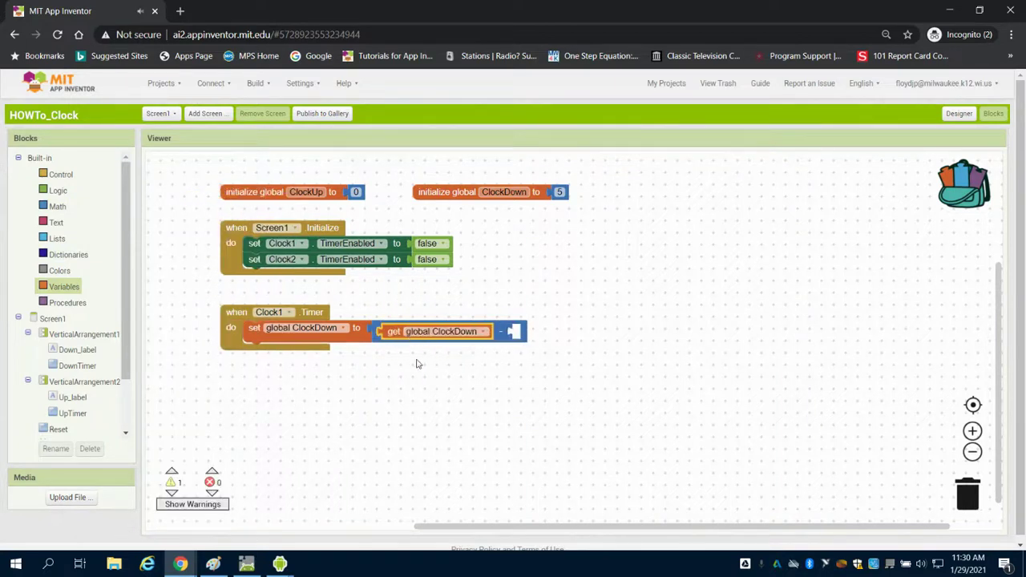
pyautogui.click(58, 205)
pyautogui.write('1')
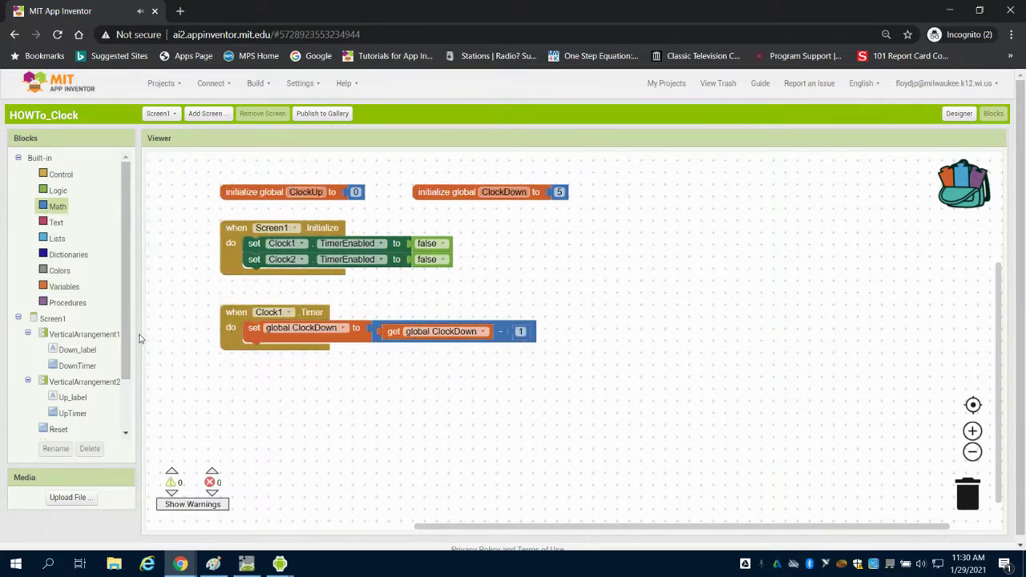
pyautogui.scroll(-3)
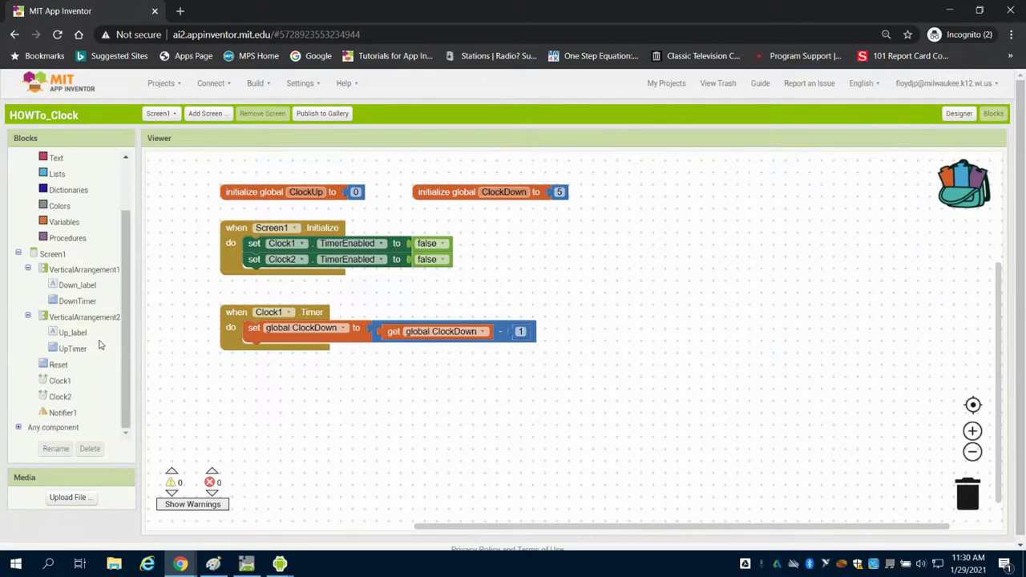
# In Clock1.Timer, set Down_label.Text to get global ClockDown
pyautogui.click(77, 285)
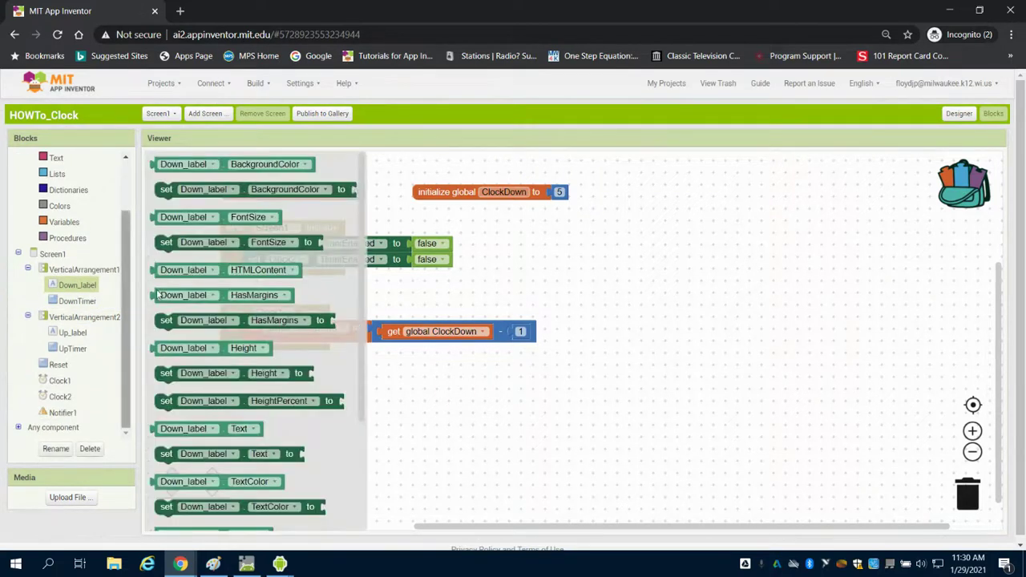
pyautogui.scroll(-3)
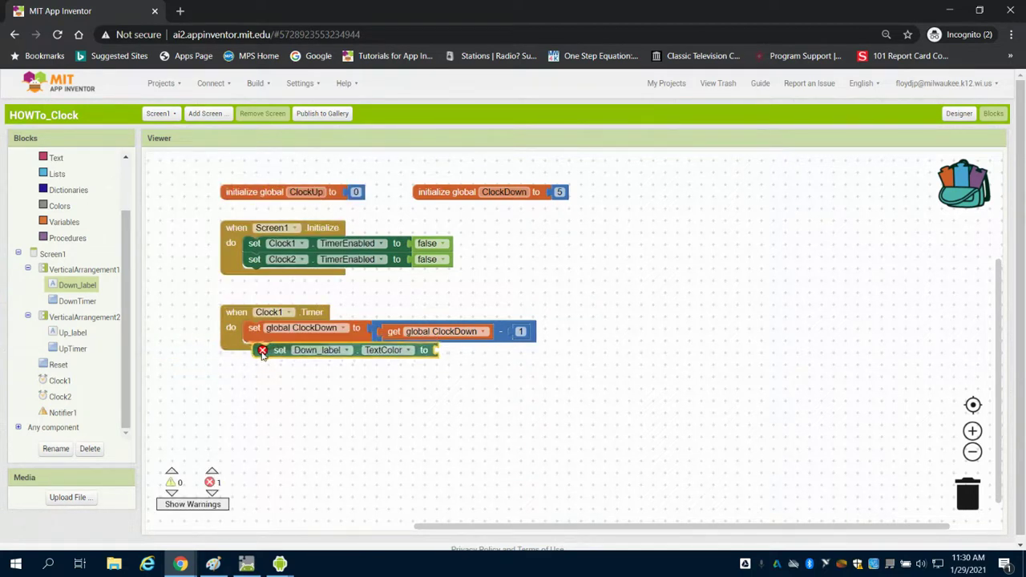
pyautogui.click(397, 349)
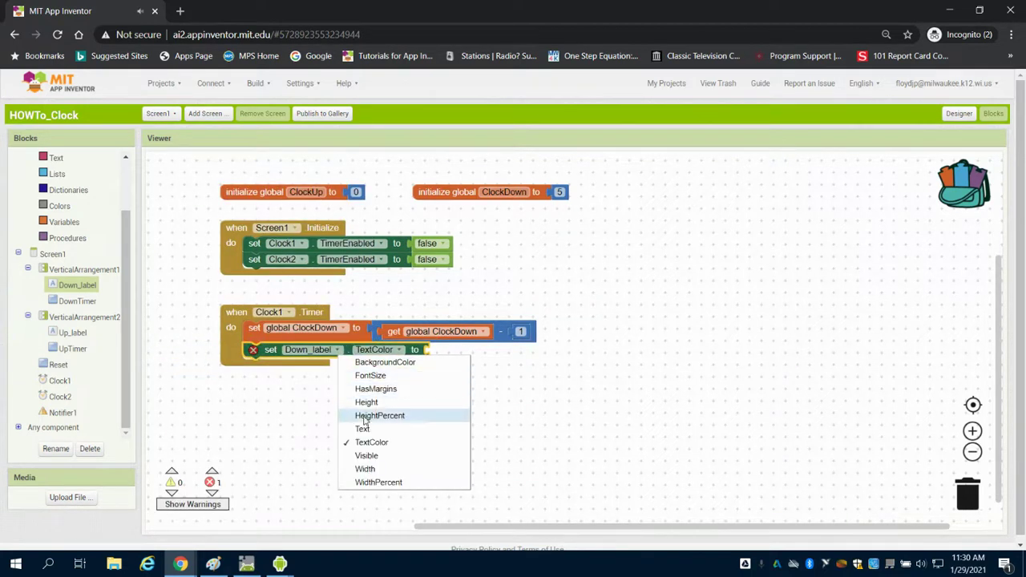
pyautogui.click(362, 428)
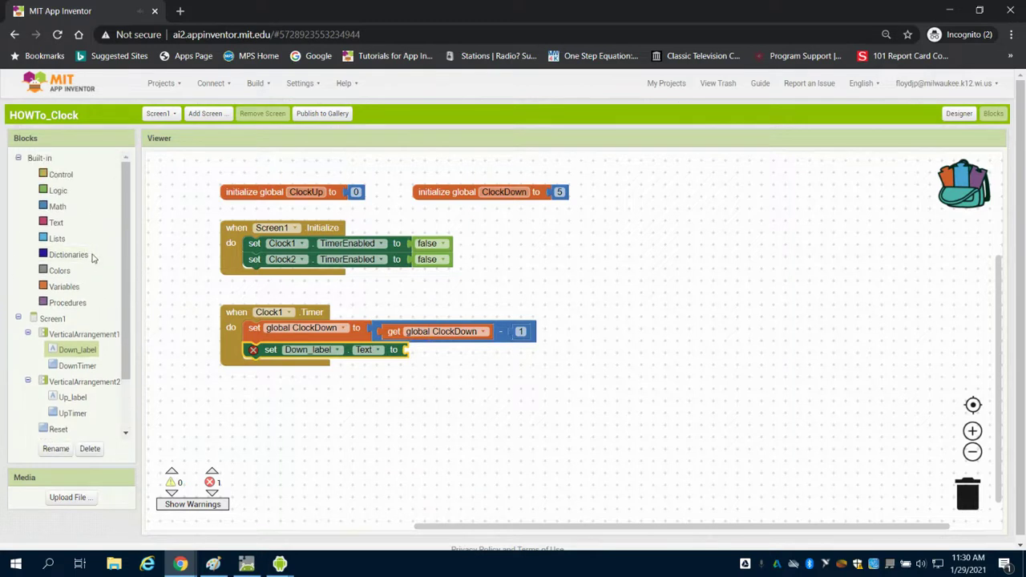
pyautogui.moveTo(58, 206)
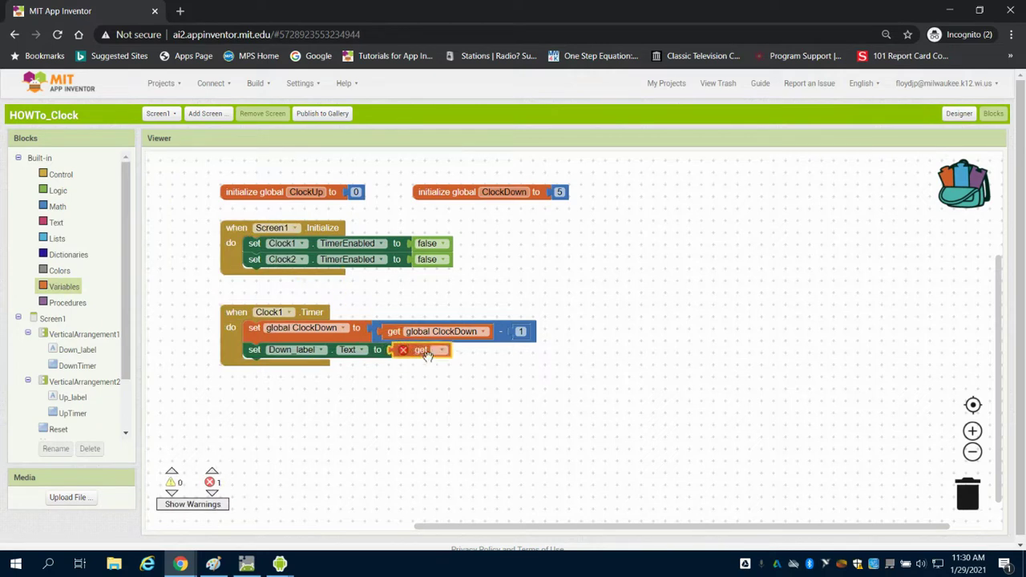
pyautogui.click(436, 349)
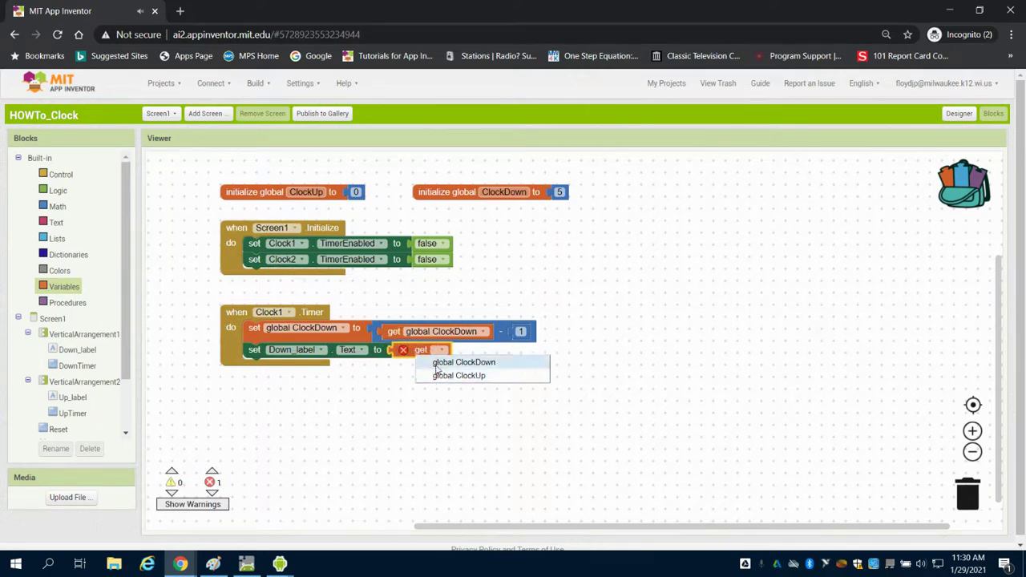
pyautogui.click(464, 362)
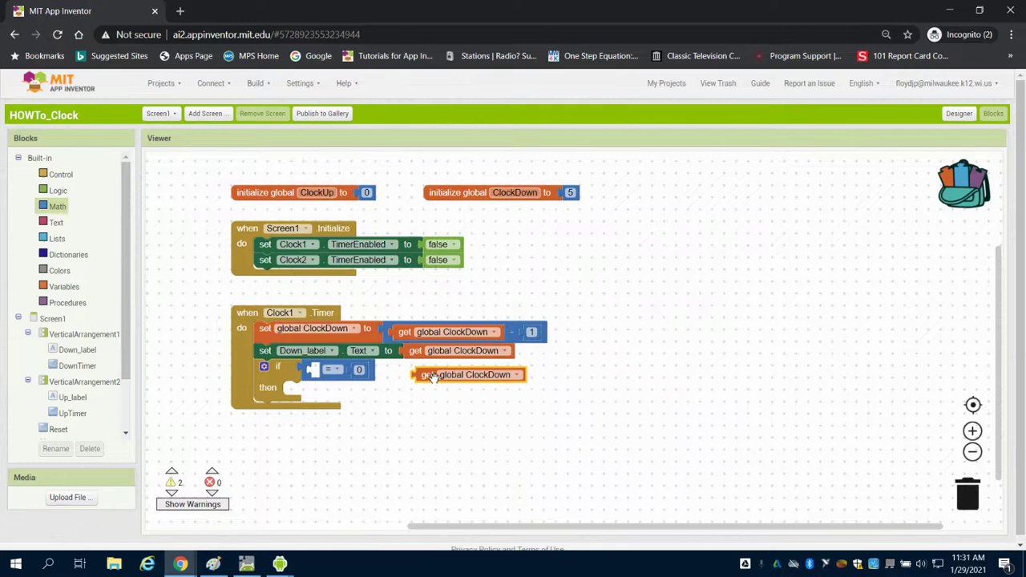
# Test global ClockDown = 0 in an if block that sets Clock1.TimerEnabled to false
pyautogui.moveTo(467, 375); pyautogui.dragTo(365, 369)
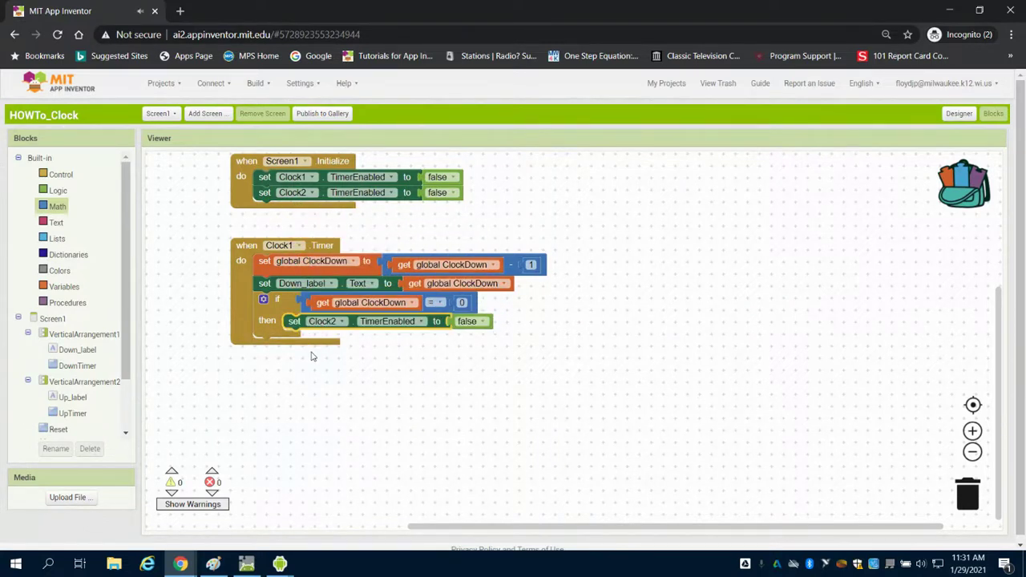
pyautogui.scroll(-3)
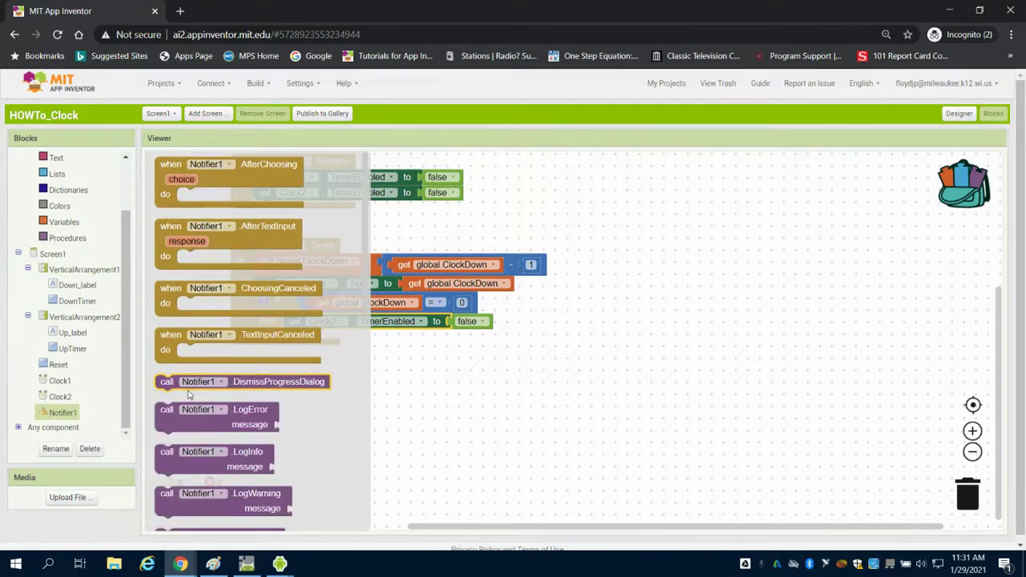
# Call Notifier1.ShowAlert with the text "Time Is Up" in the countdown-finished branch
pyautogui.scroll(-3)
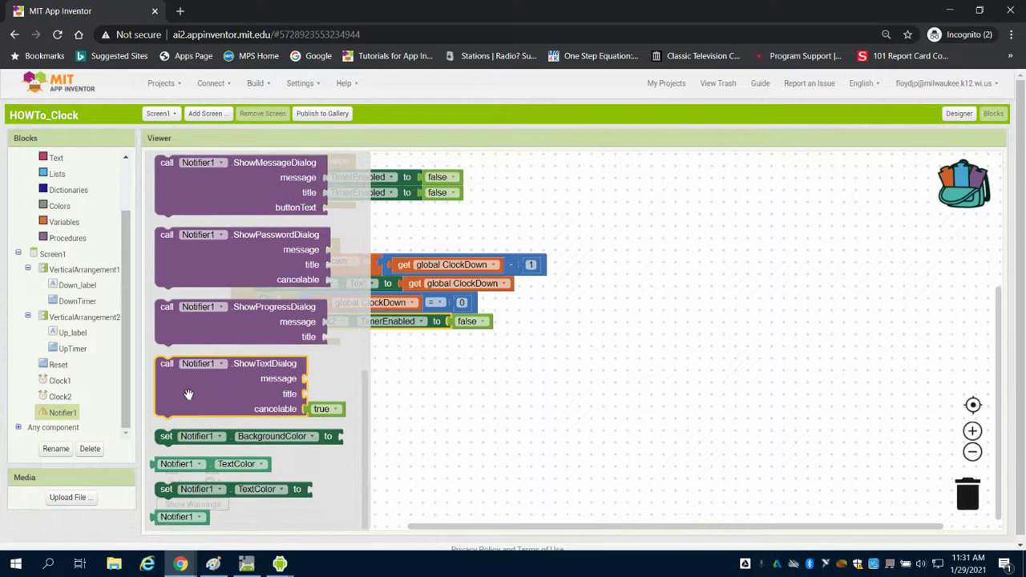
pyautogui.scroll(3)
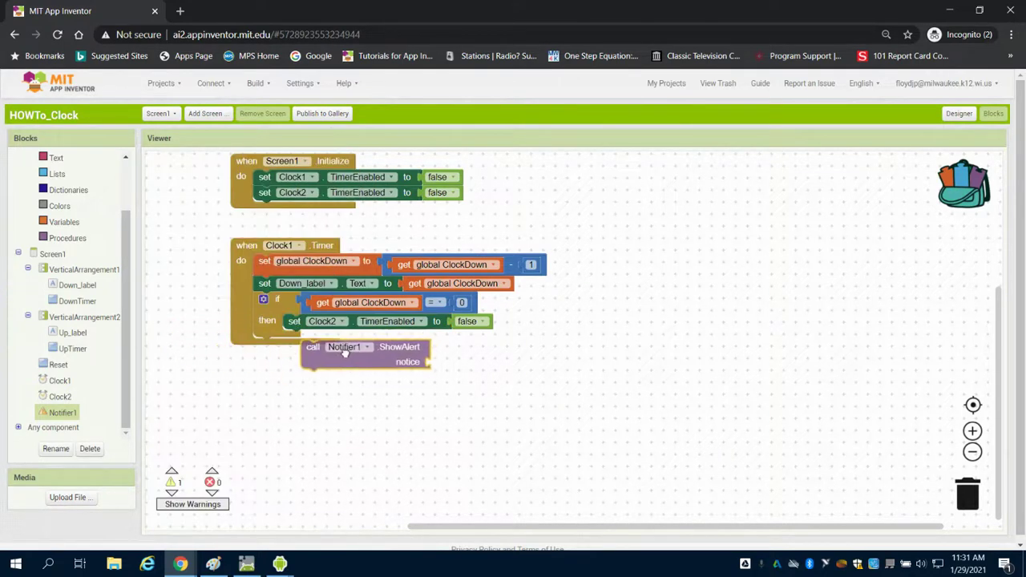
pyautogui.click(57, 159)
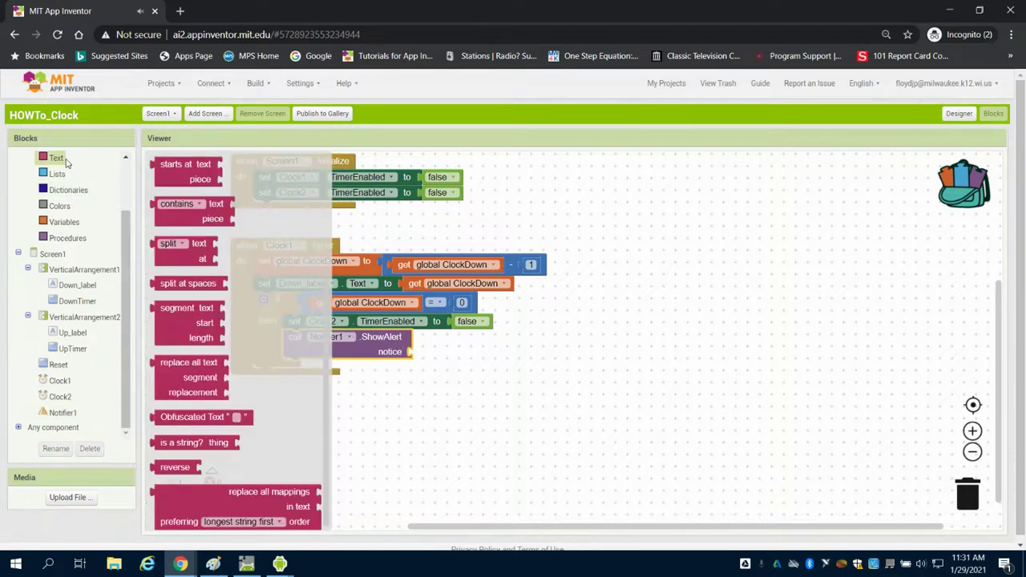
pyautogui.scroll(3)
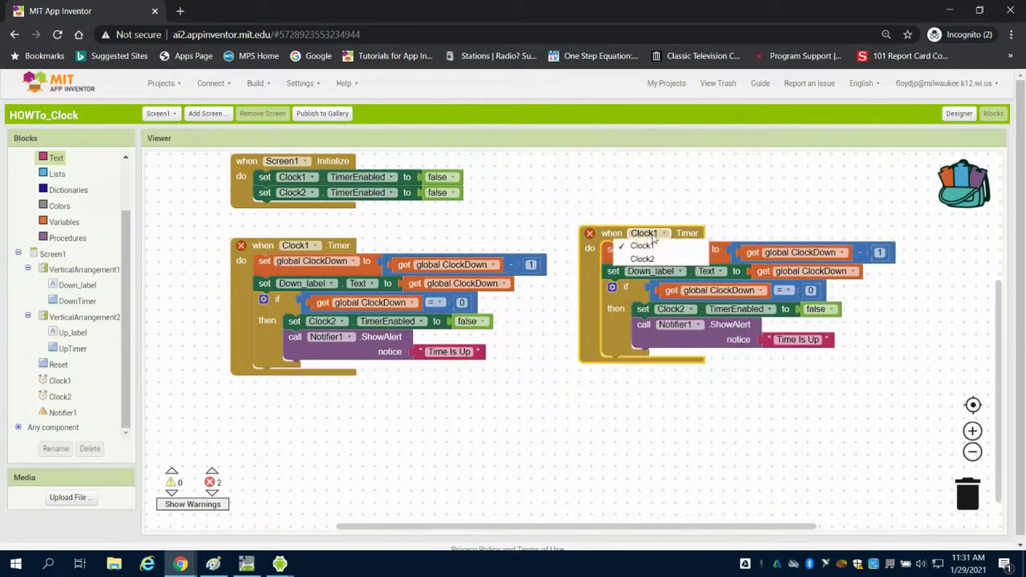
# Switch the copied handler to Clock2.Timer, storing and comparing global ClockUp
pyautogui.click(641, 258)
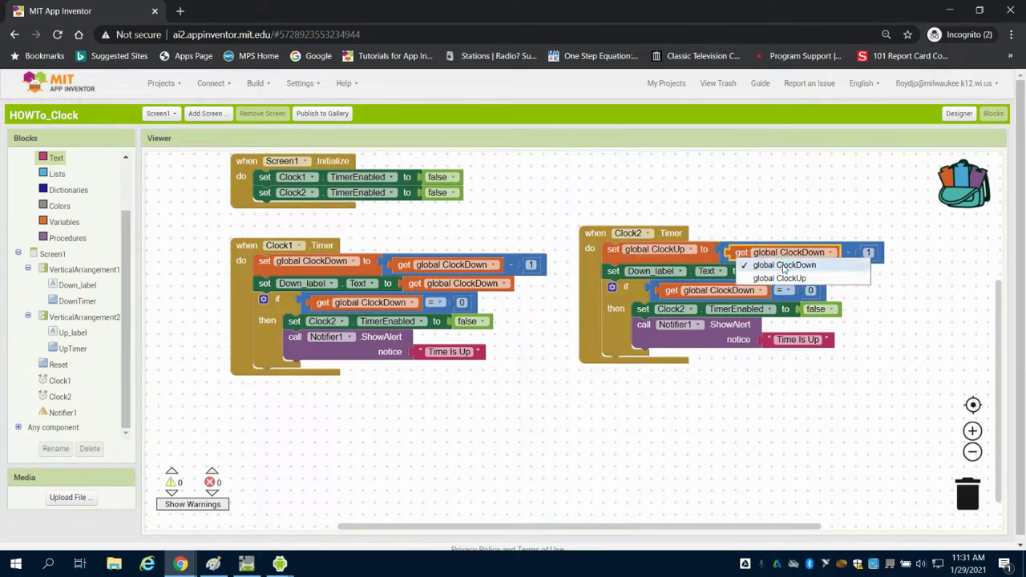
pyautogui.click(782, 264)
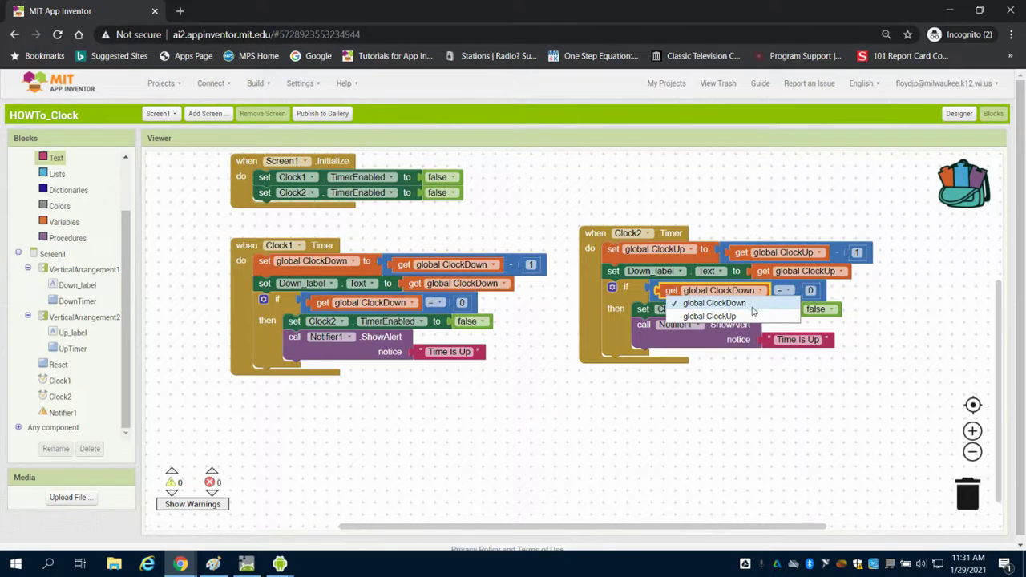
pyautogui.click(709, 316)
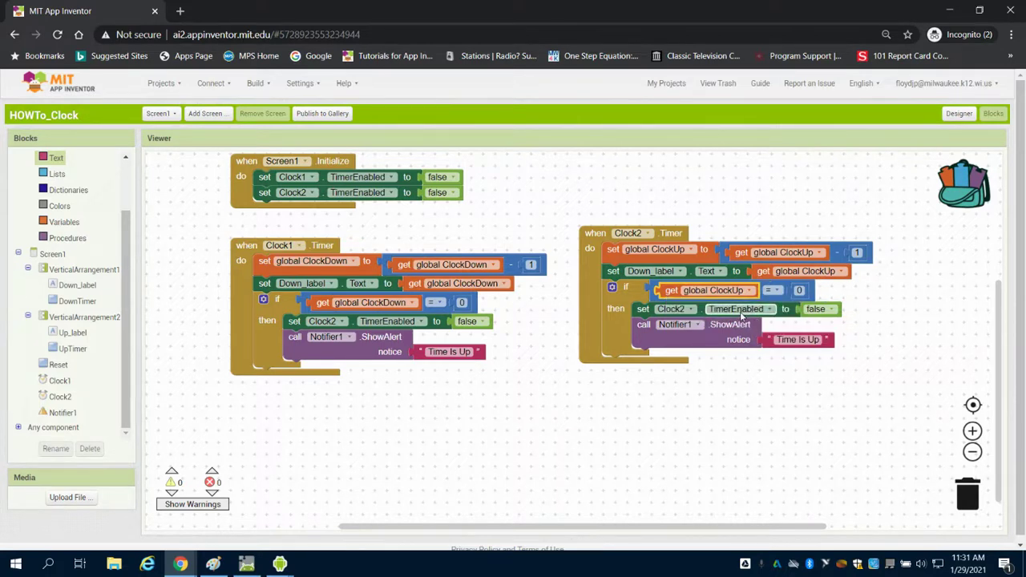
pyautogui.moveTo(729, 324)
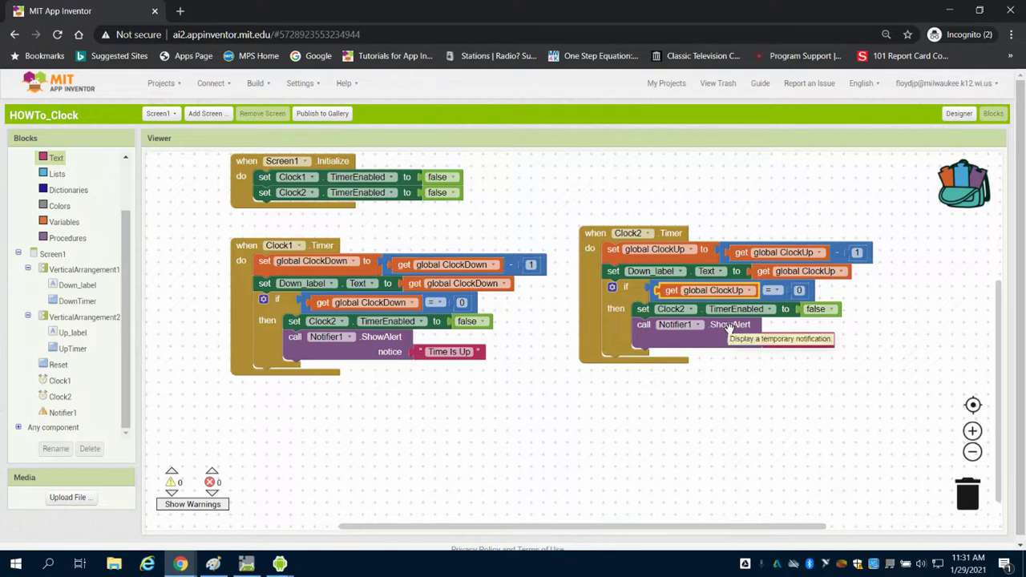
# Have the Clock2 handler display the count-up value in Up_label
pyautogui.click(679, 271)
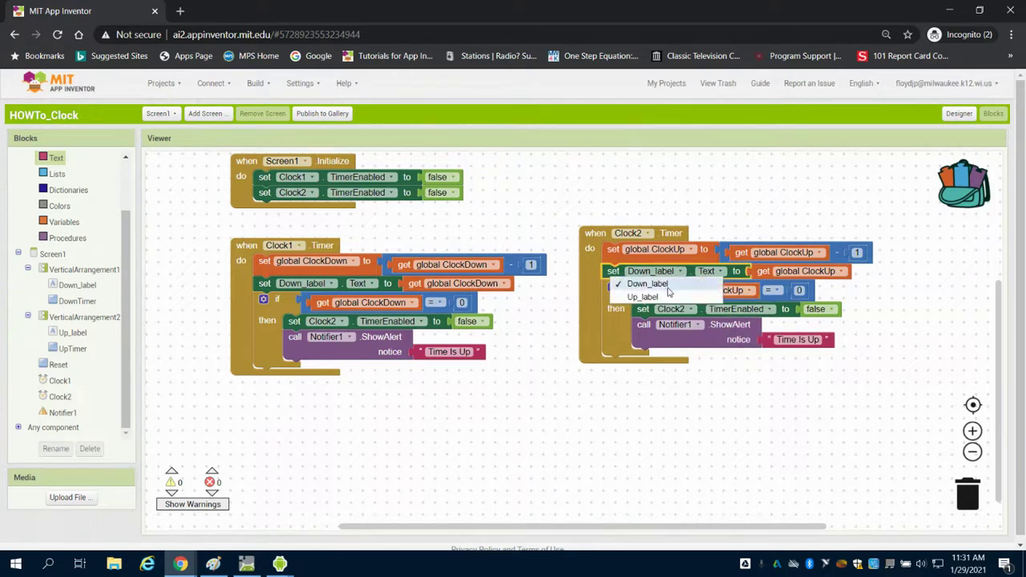
pyautogui.click(643, 297)
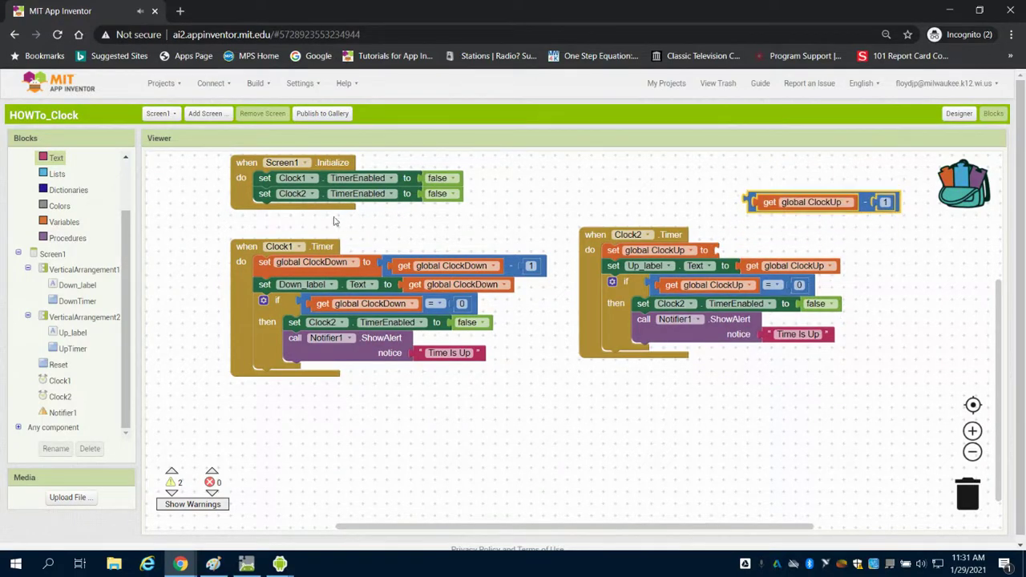
pyautogui.click(57, 205)
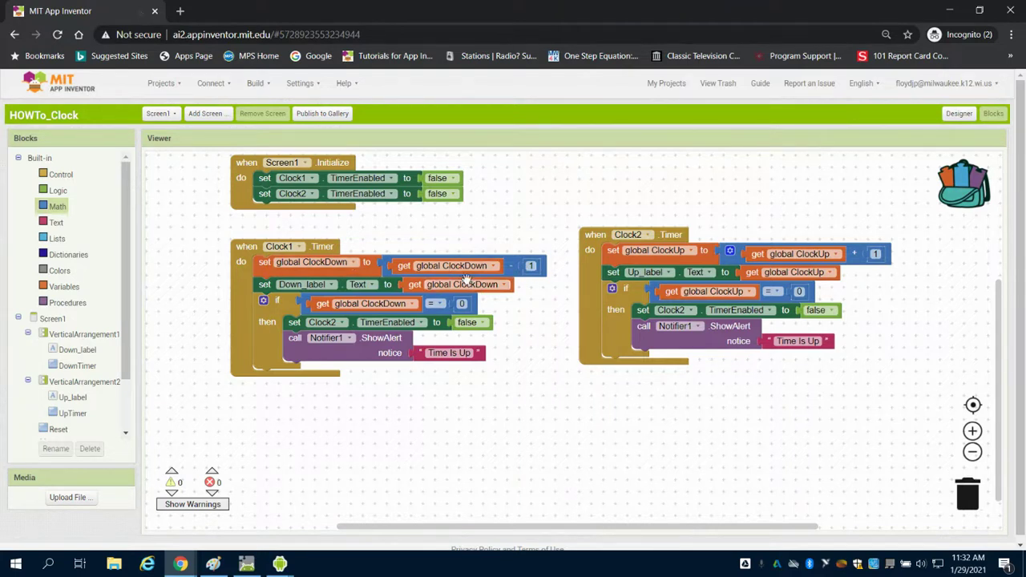
pyautogui.moveTo(761, 279)
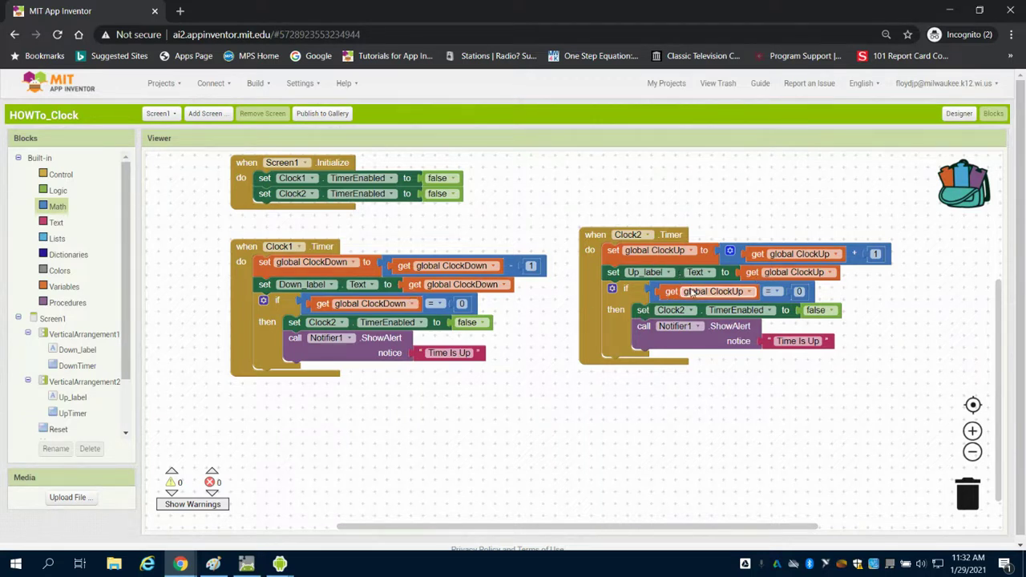
# Make Clock1.Timer disable Clock1 itself rather than Clock2 at zero
pyautogui.click(340, 322)
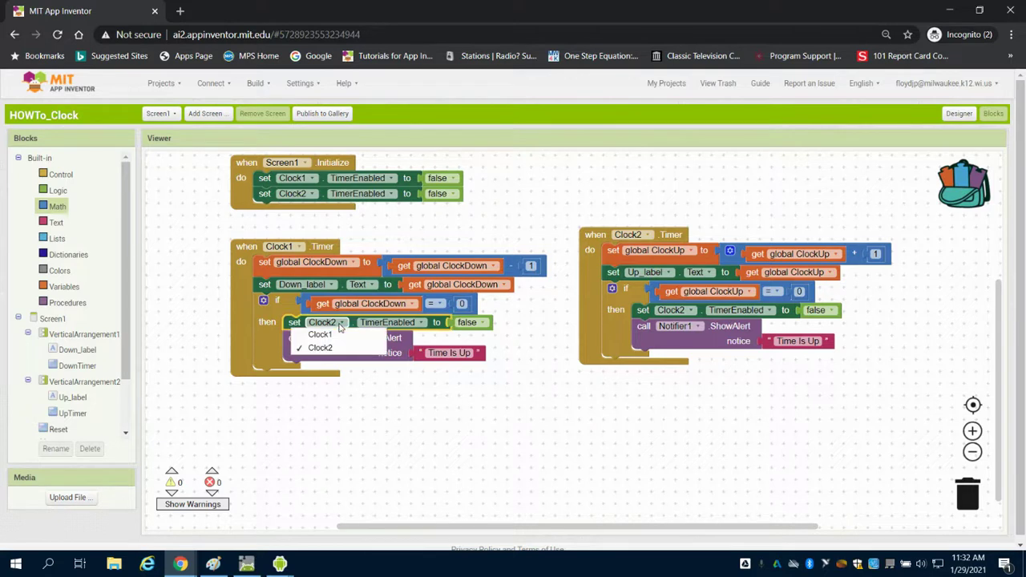
pyautogui.click(321, 335)
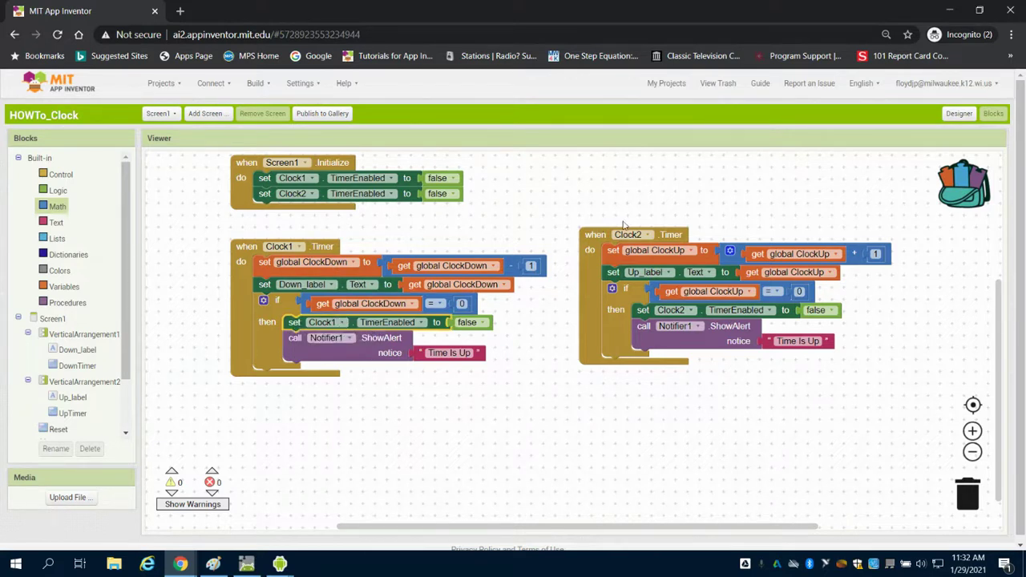
pyautogui.moveTo(782, 328)
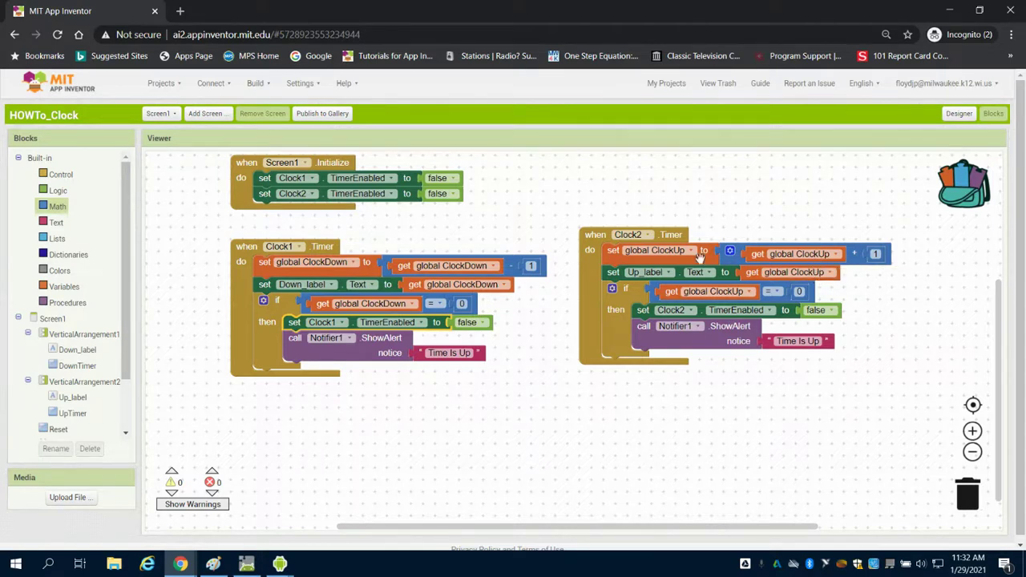
pyautogui.moveTo(725, 327)
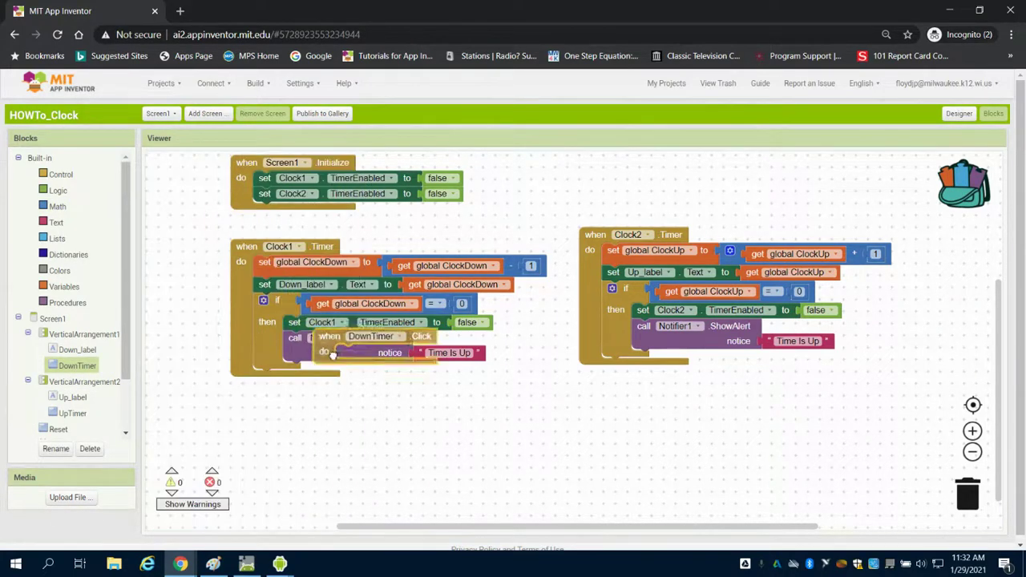
# Add a DownTimer.Click handler that sets Clock1.TimerEnabled to true
pyautogui.click(72, 397)
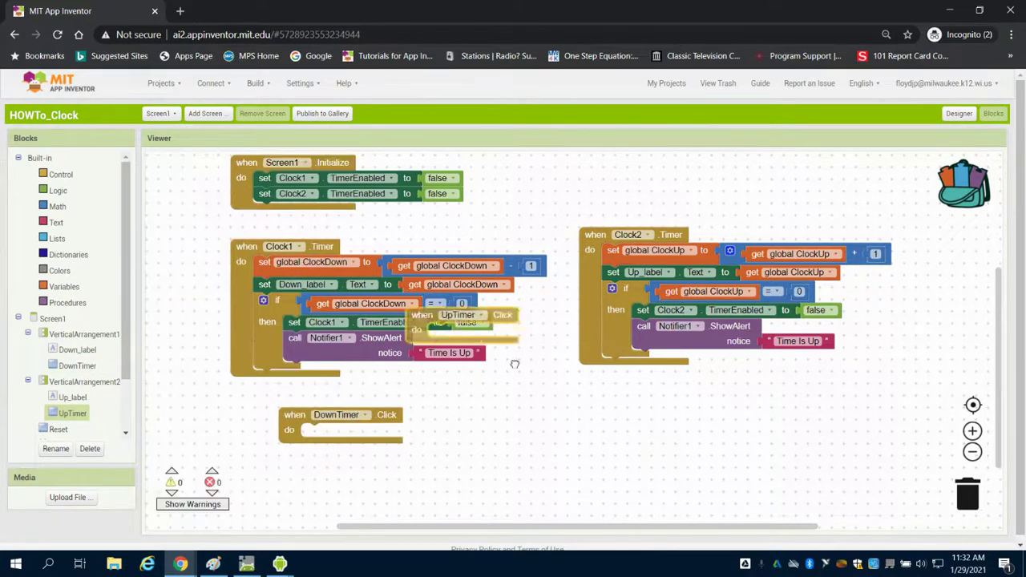
pyautogui.rightClick(288, 192)
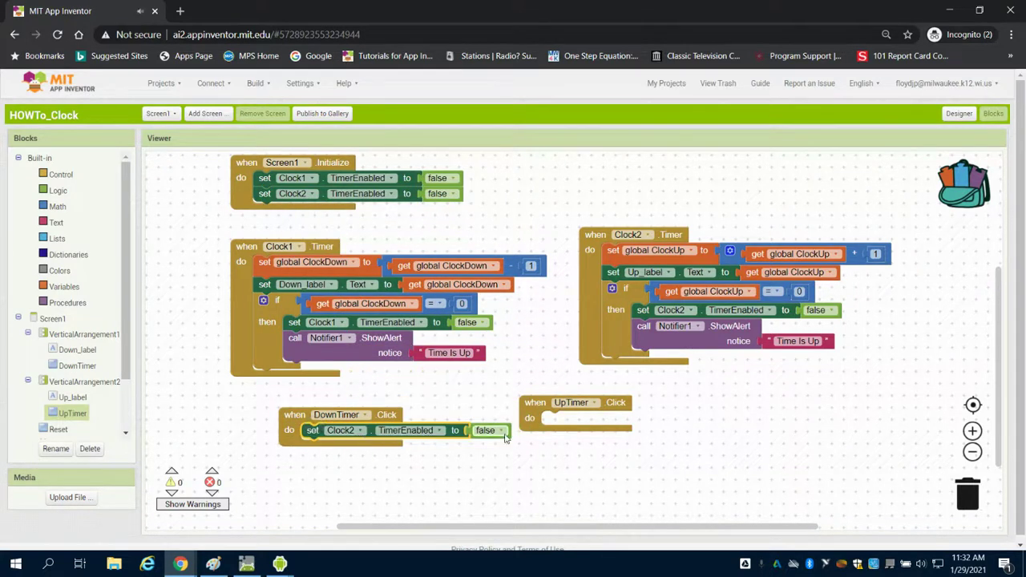
pyautogui.click(487, 430)
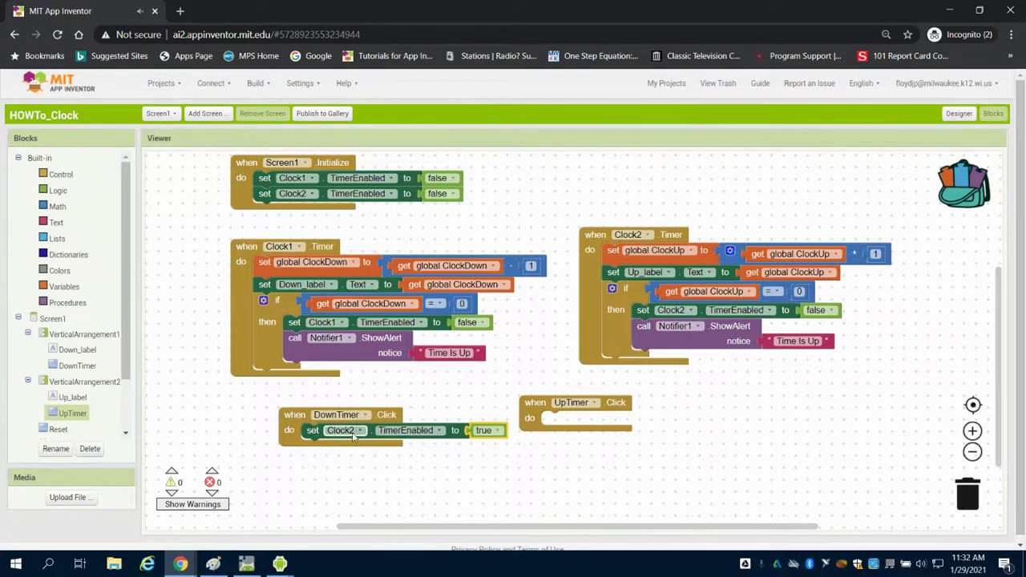
pyautogui.click(359, 430)
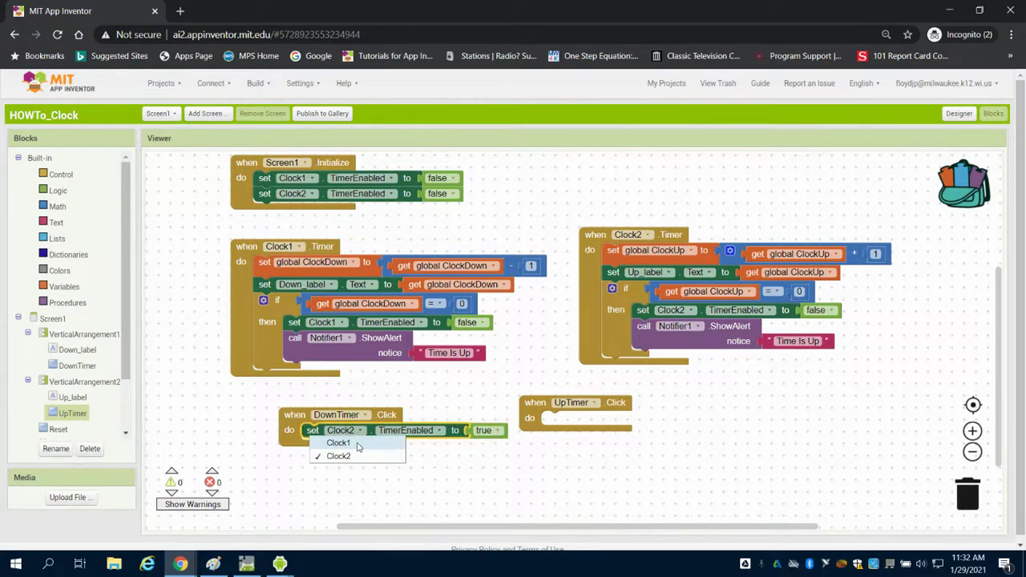
pyautogui.click(338, 443)
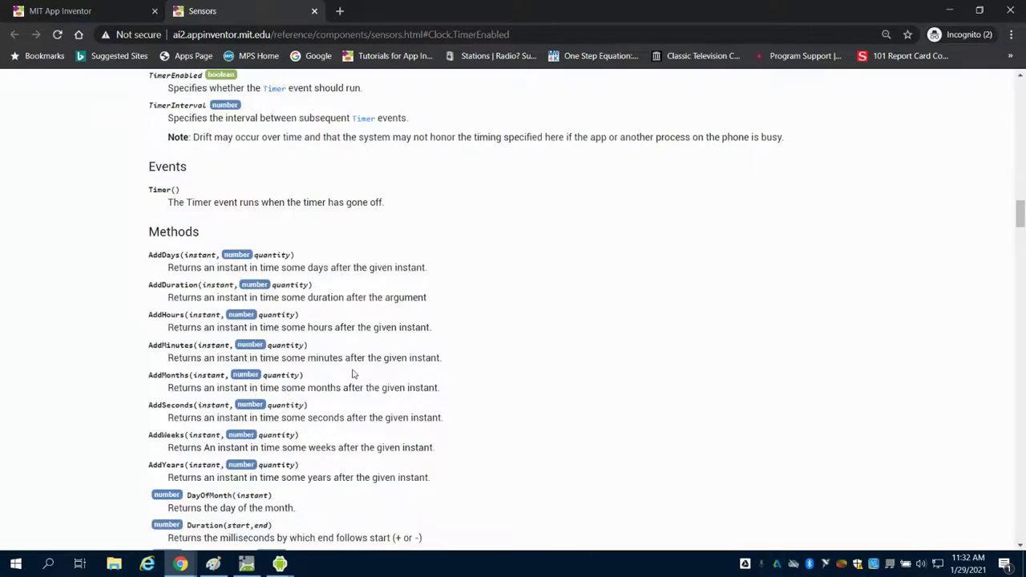
pyautogui.moveTo(366, 18)
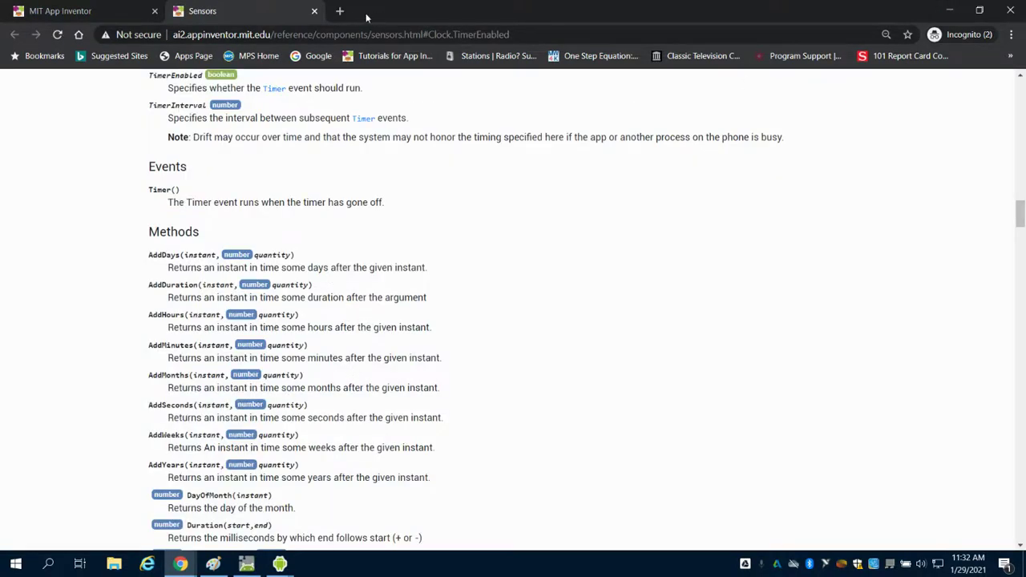
pyautogui.click(61, 9)
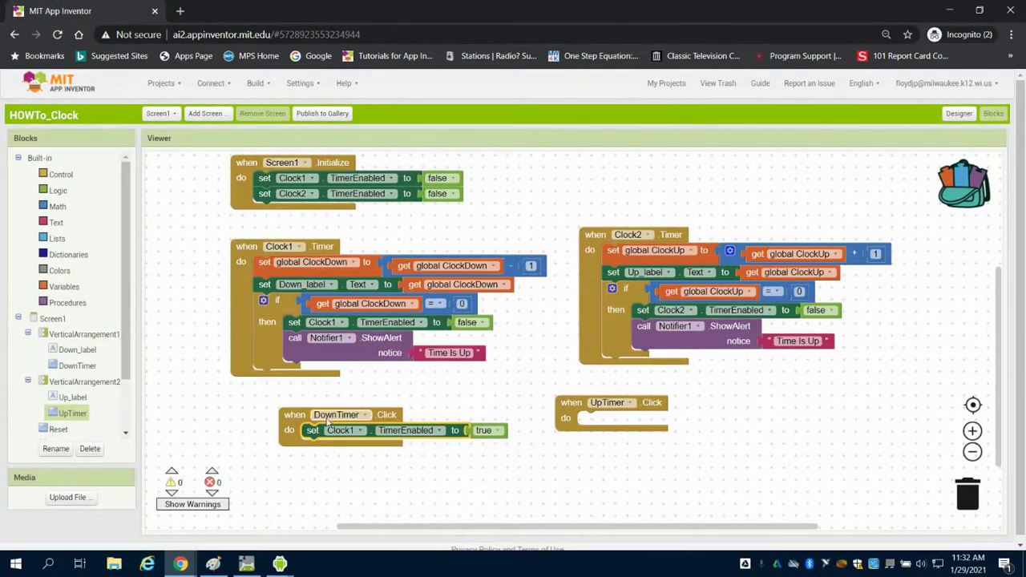